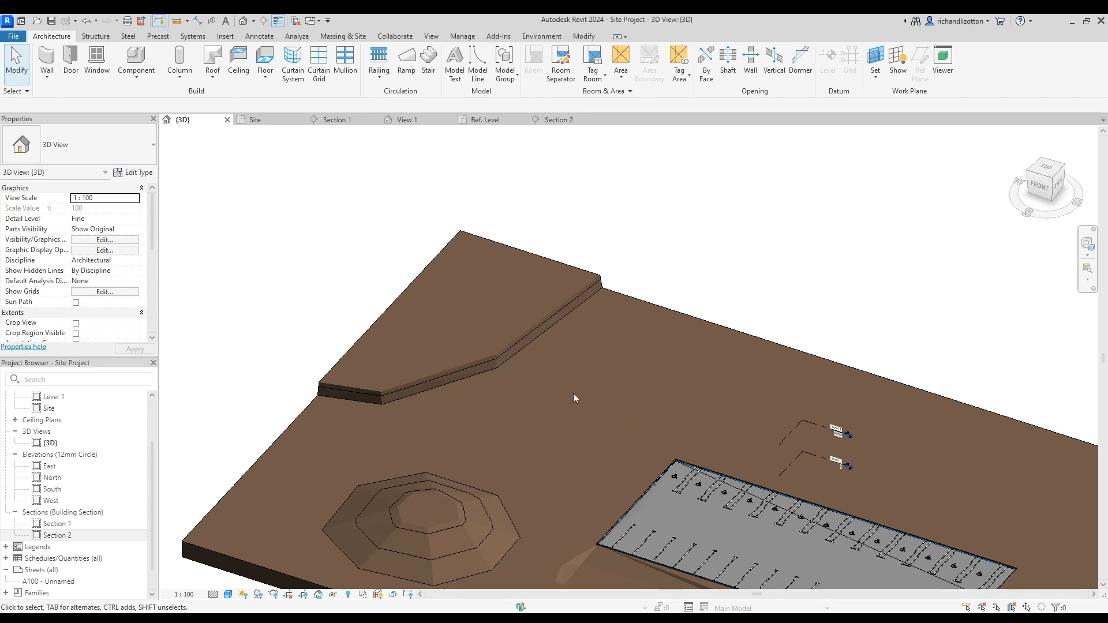
mouse_move(508, 363)
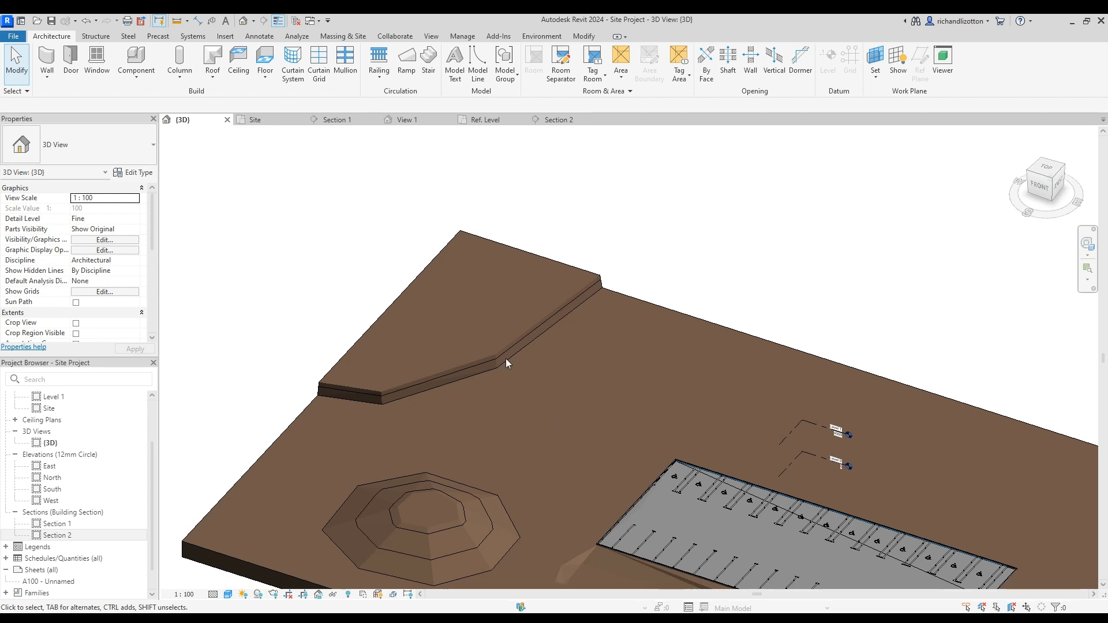
- Start a new in-place mass on the Site plan, accepting the default mass name
click(256, 119)
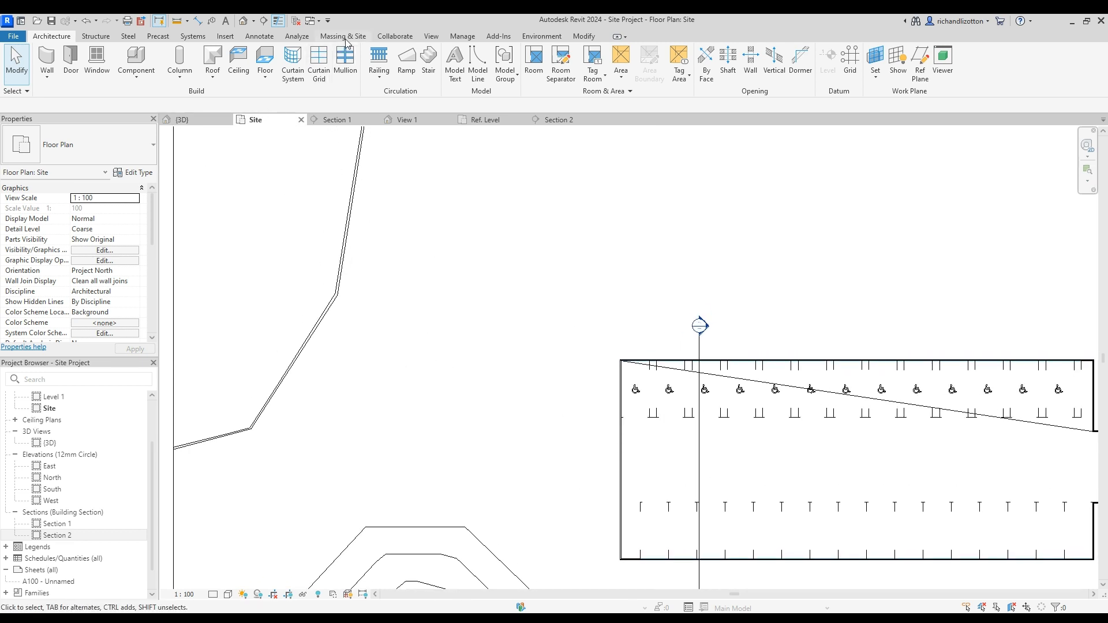
click(342, 35)
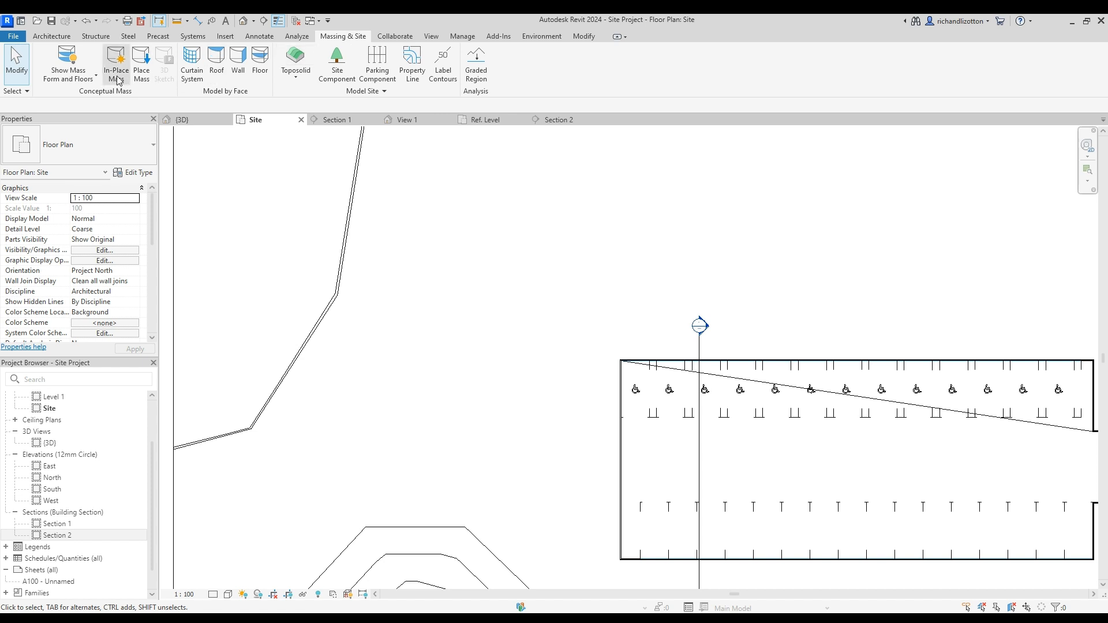
click(116, 64)
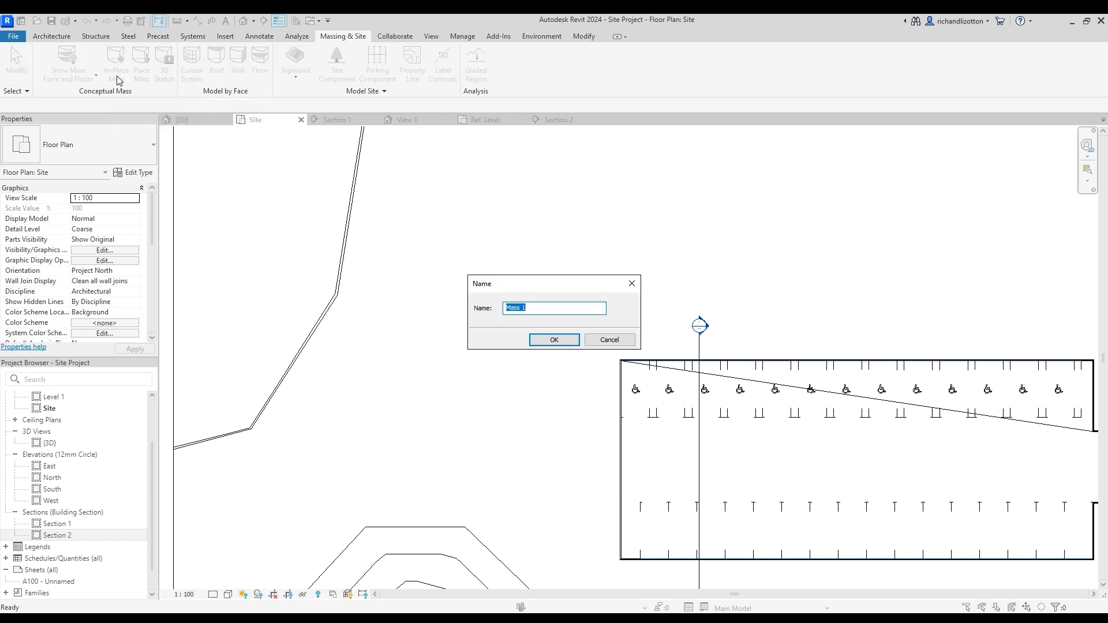
click(553, 339)
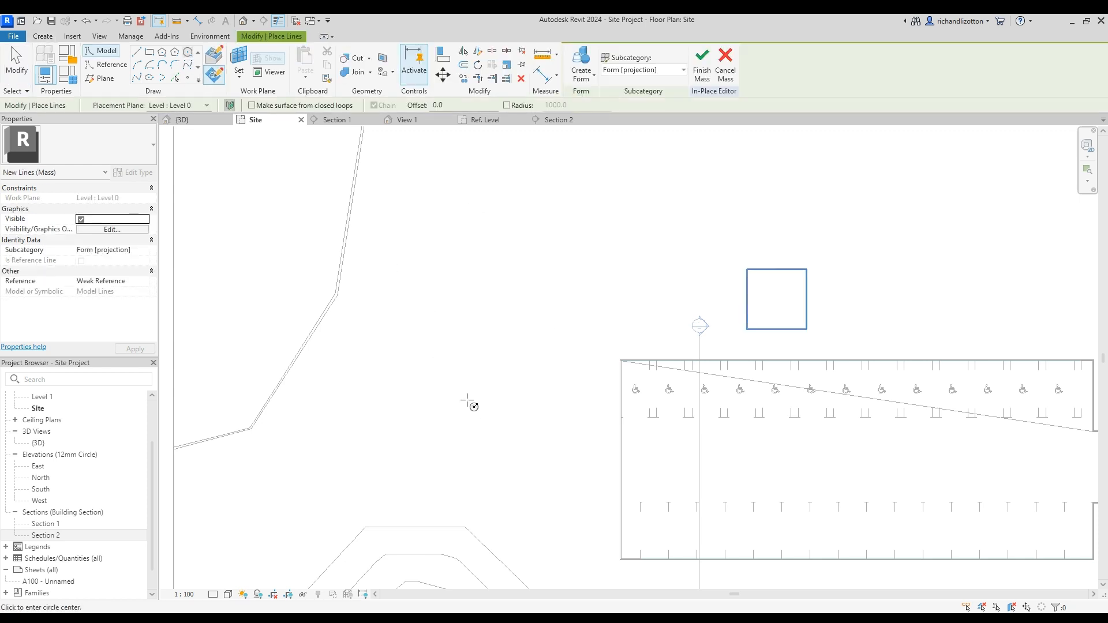
- Draw a 1000 mm radius circle and turn it into a void cylinder form
click(467, 403)
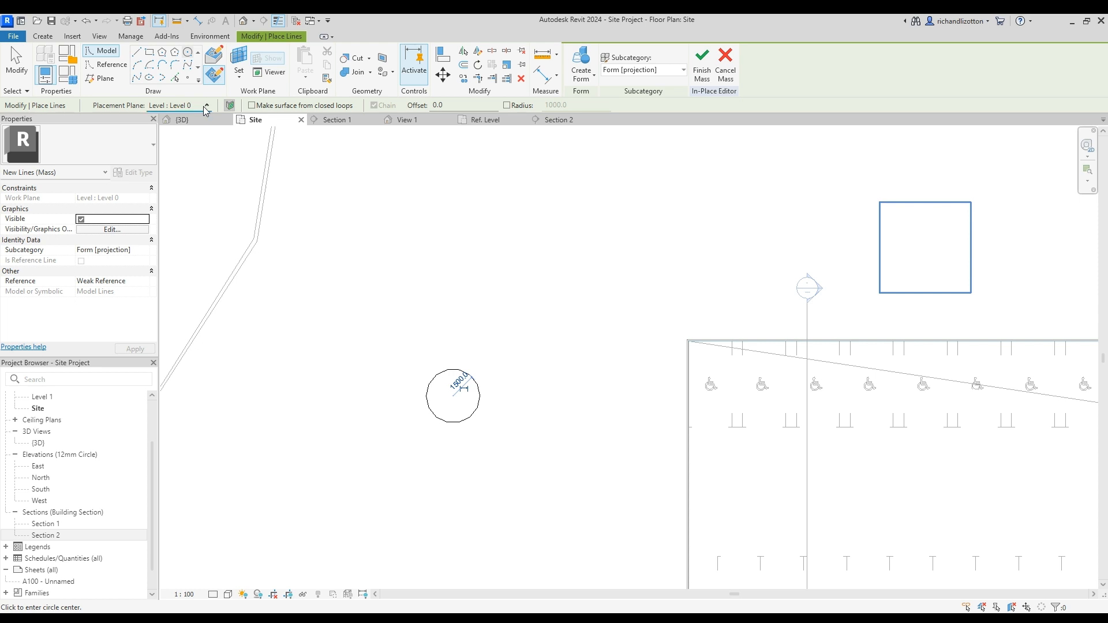
click(203, 105)
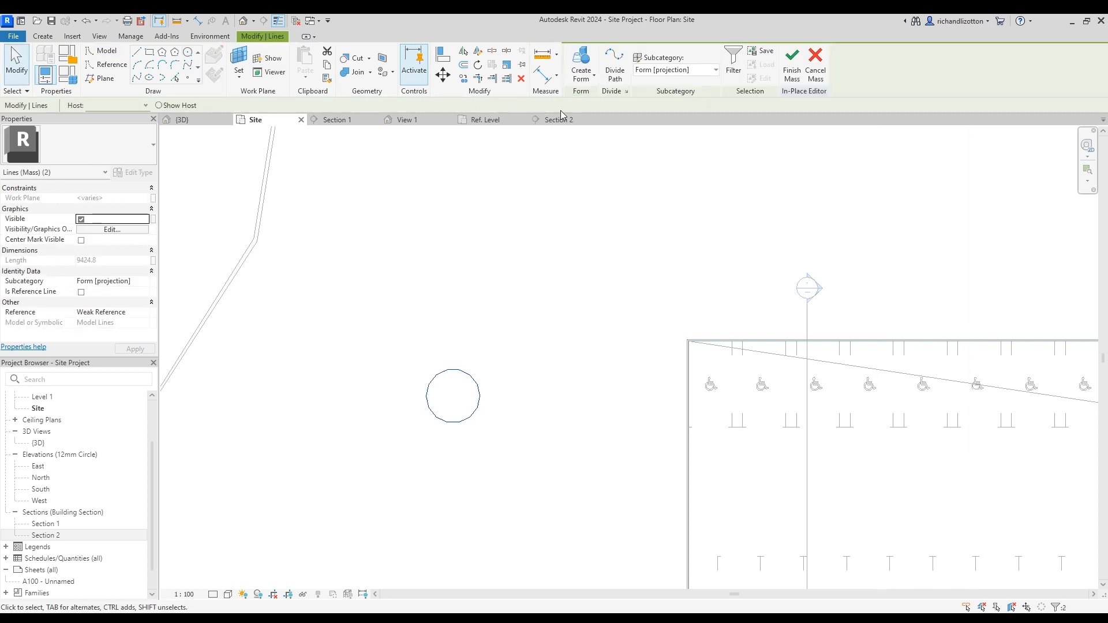
click(581, 63)
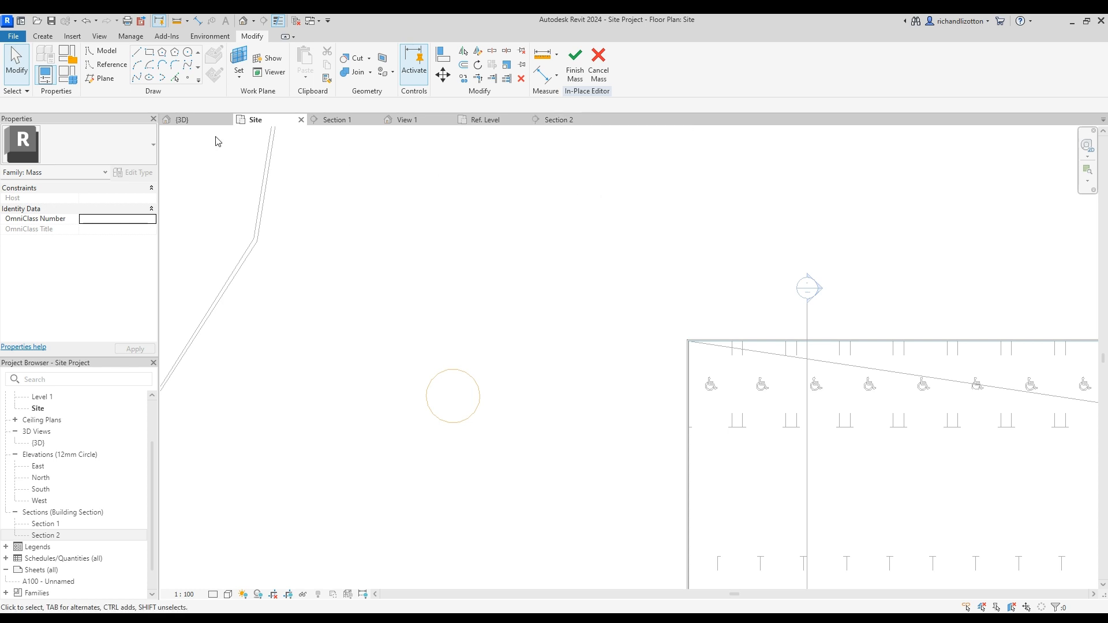
- In the 3D view, attempt to finish the mass and cancel the void error to keep the void
click(181, 118)
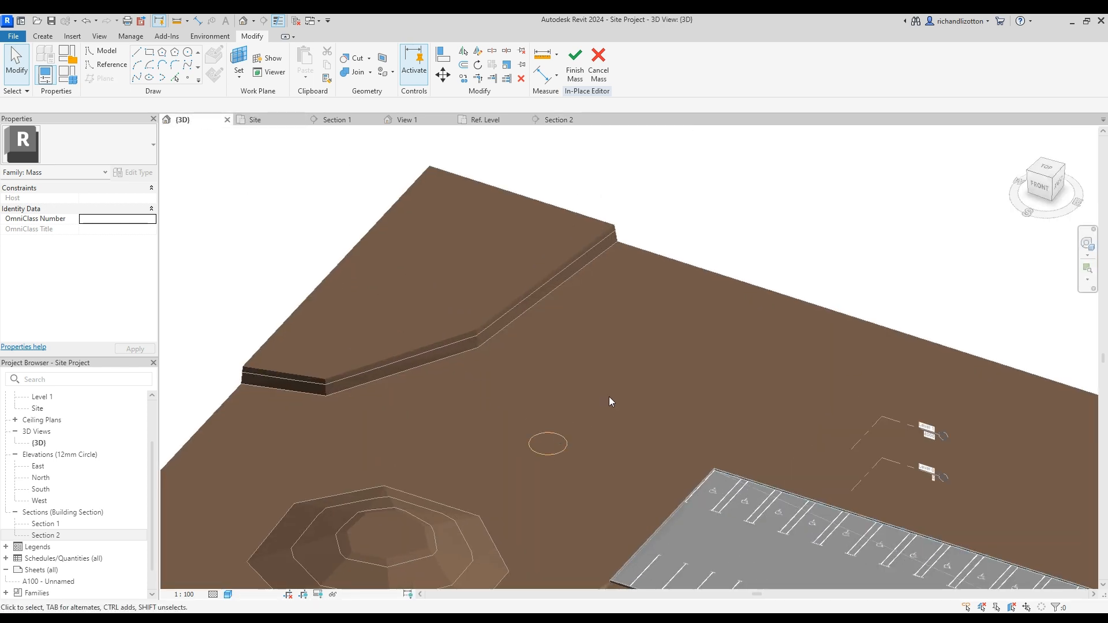
click(574, 62)
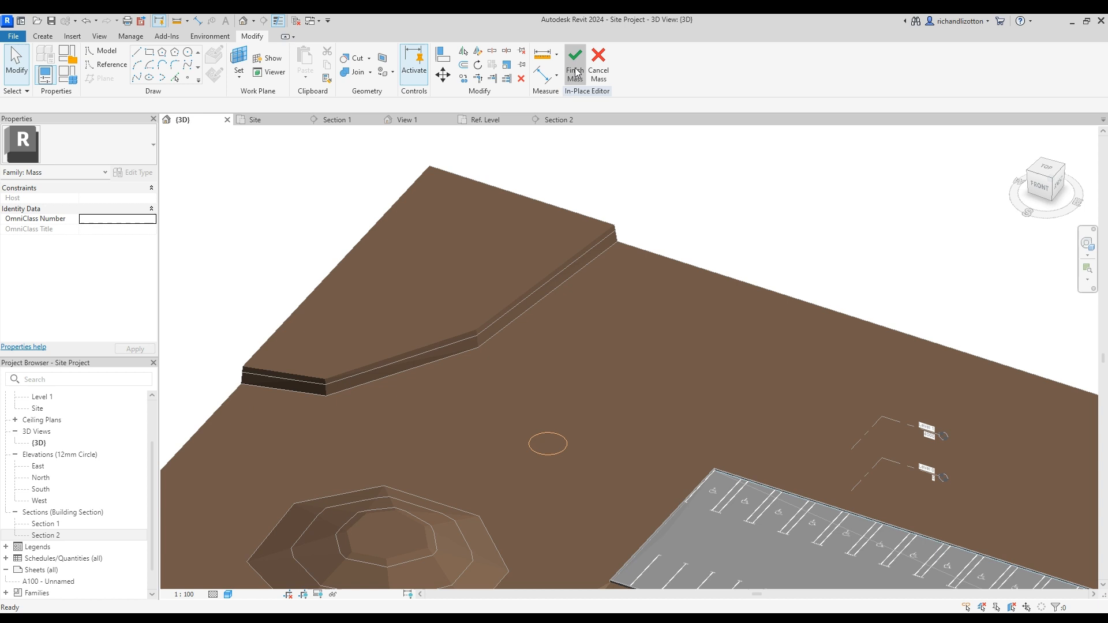
click(574, 63)
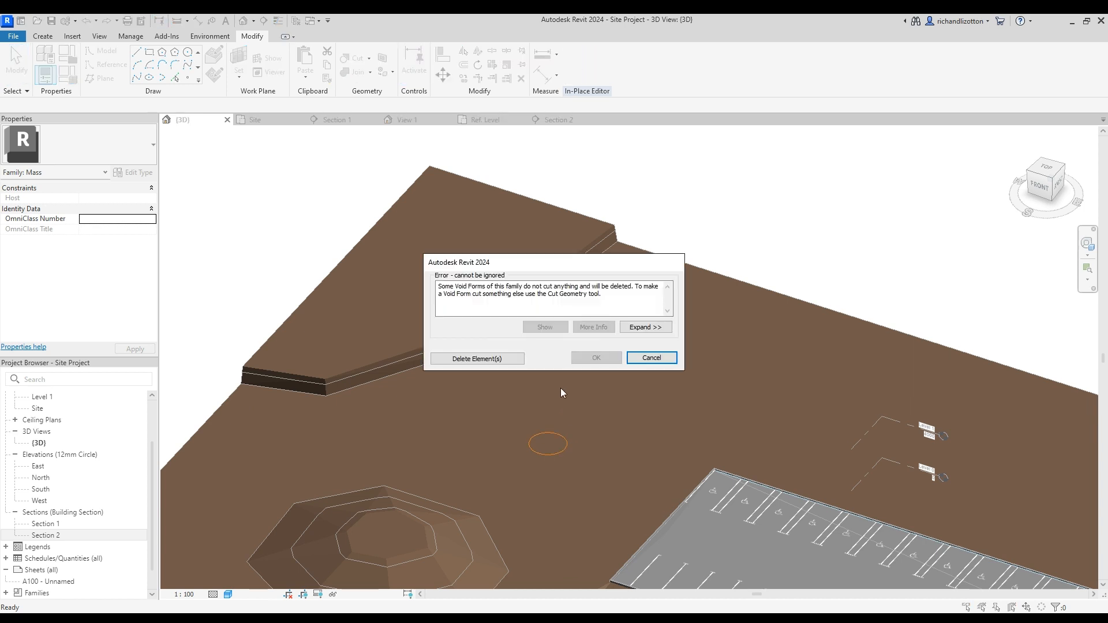
click(649, 357)
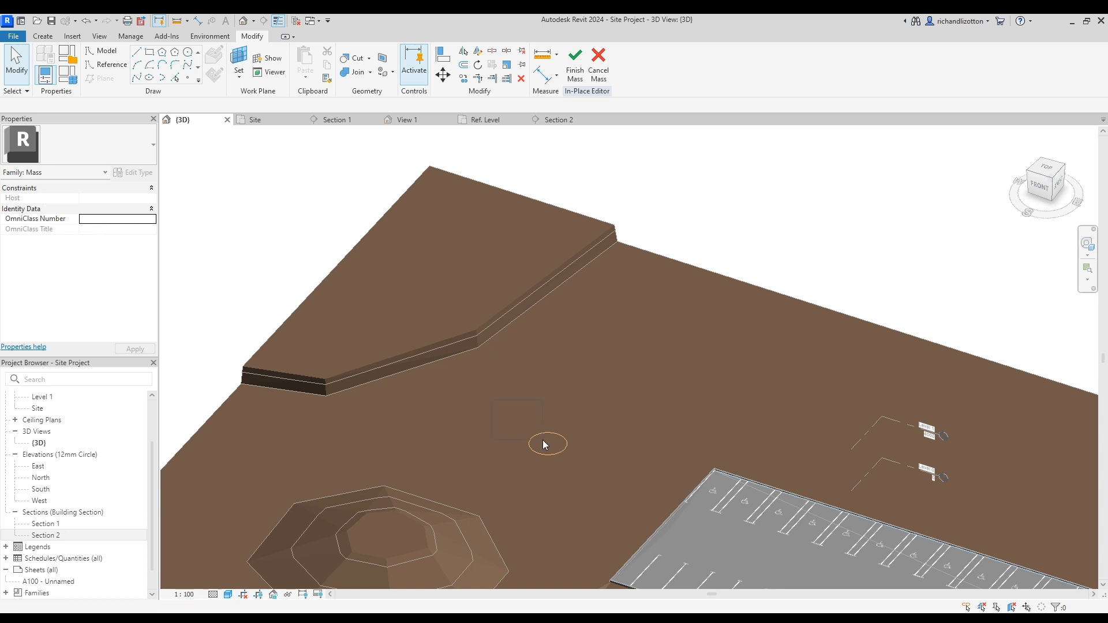
- Cut a round hole through the toposolid with the void cylinder and finish the mass
click(545, 443)
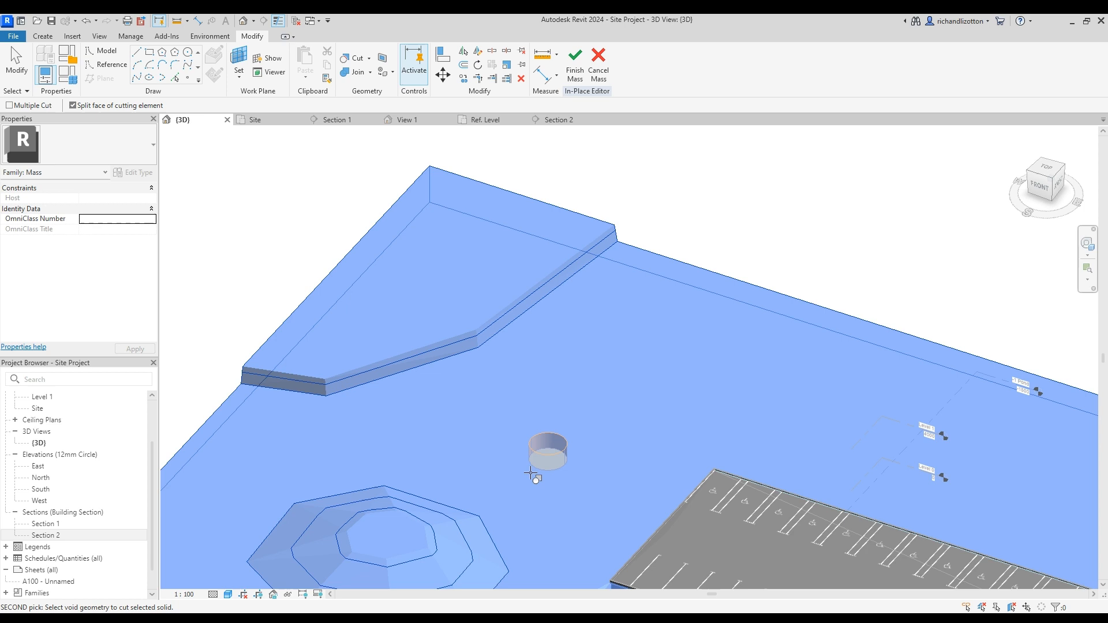
mouse_move(547, 456)
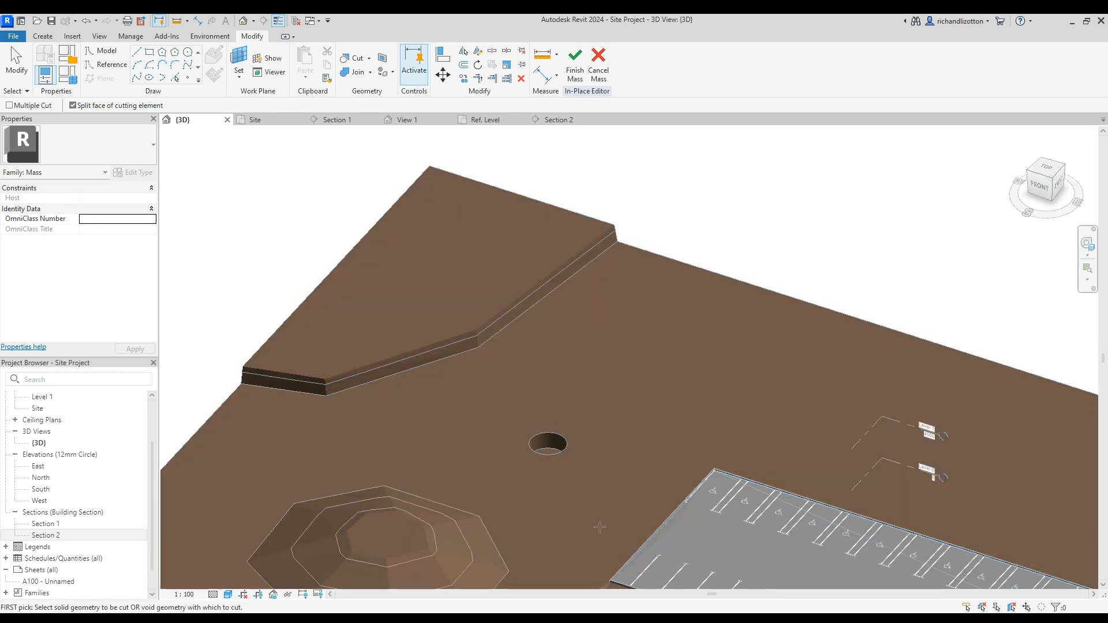
mouse_move(660, 309)
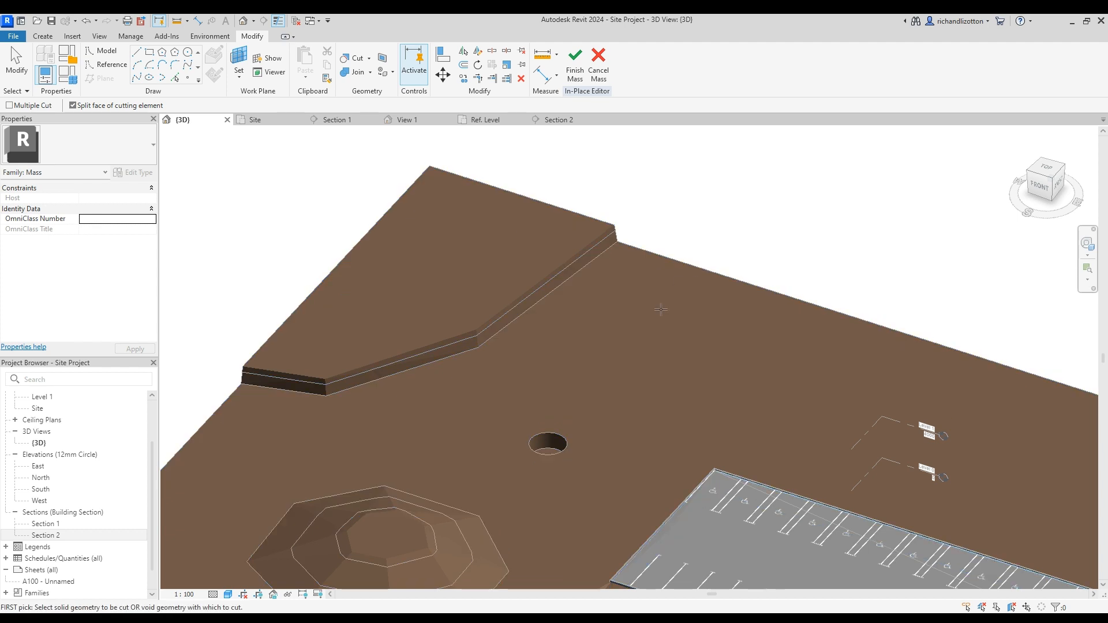
mouse_move(610, 385)
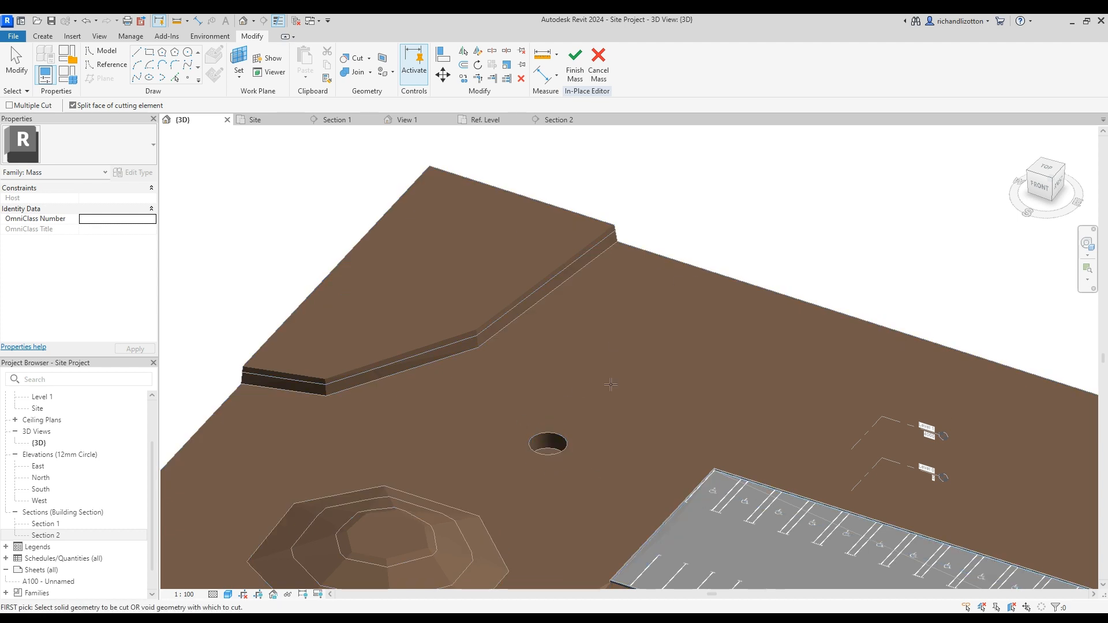
click(574, 63)
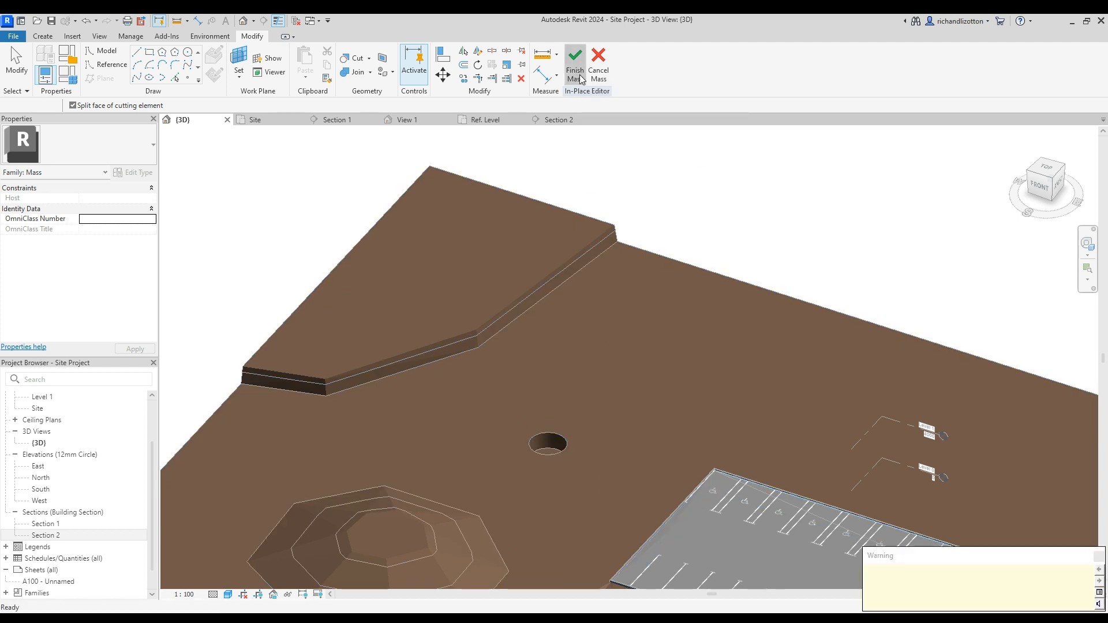
click(574, 64)
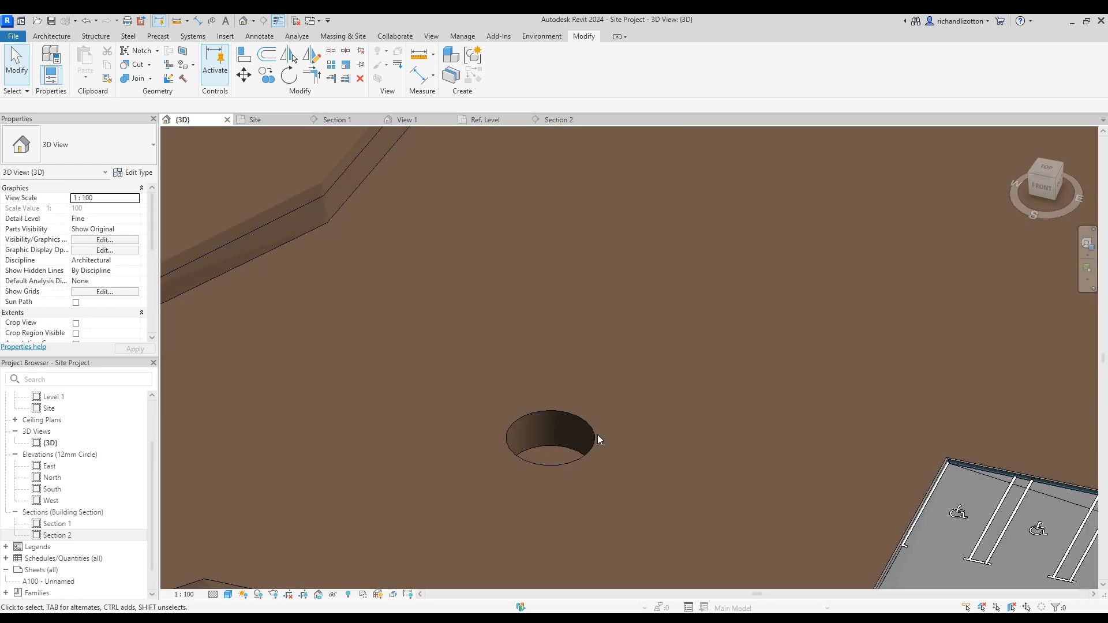
- Begin a wall on the Site plan with the Basic Wall Wall-Fnd_440Blk type
click(255, 119)
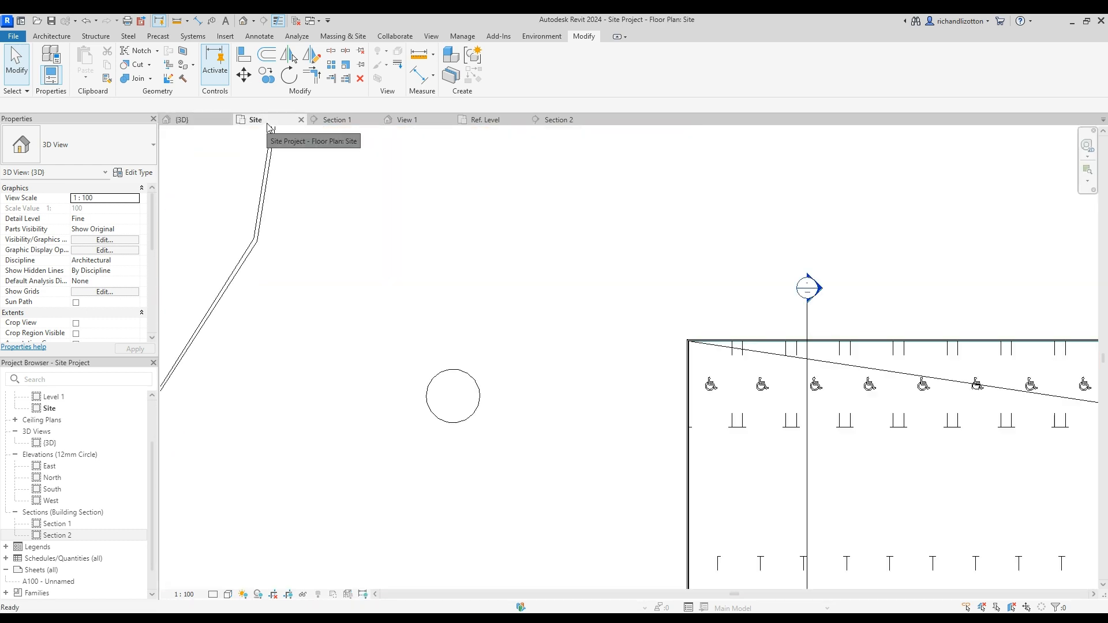
click(253, 119)
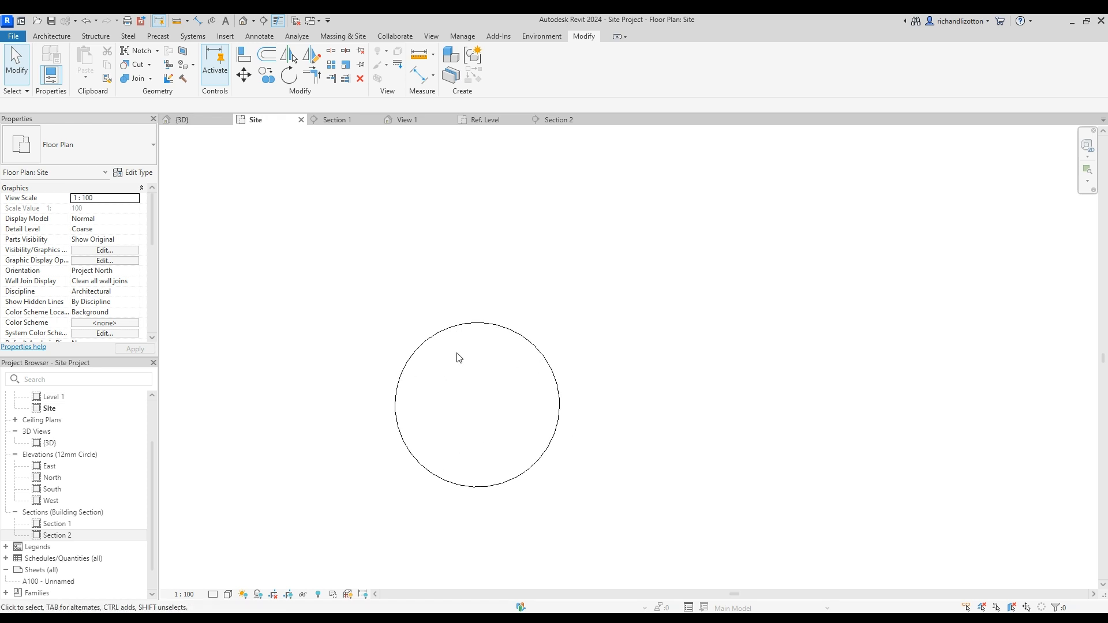
click(51, 36)
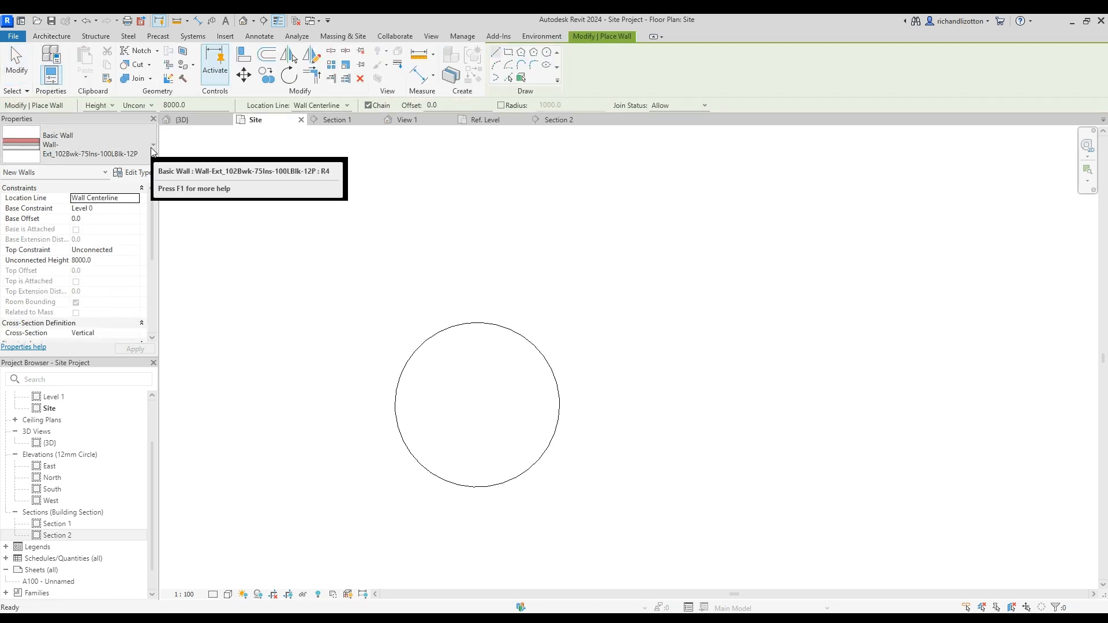
click(152, 146)
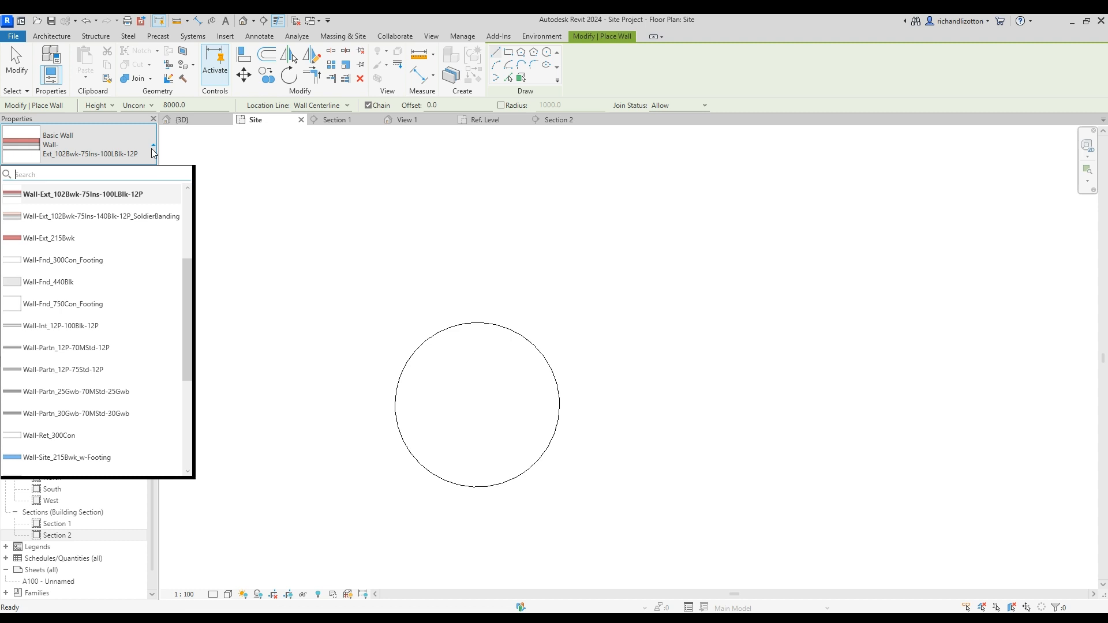
mouse_move(49, 281)
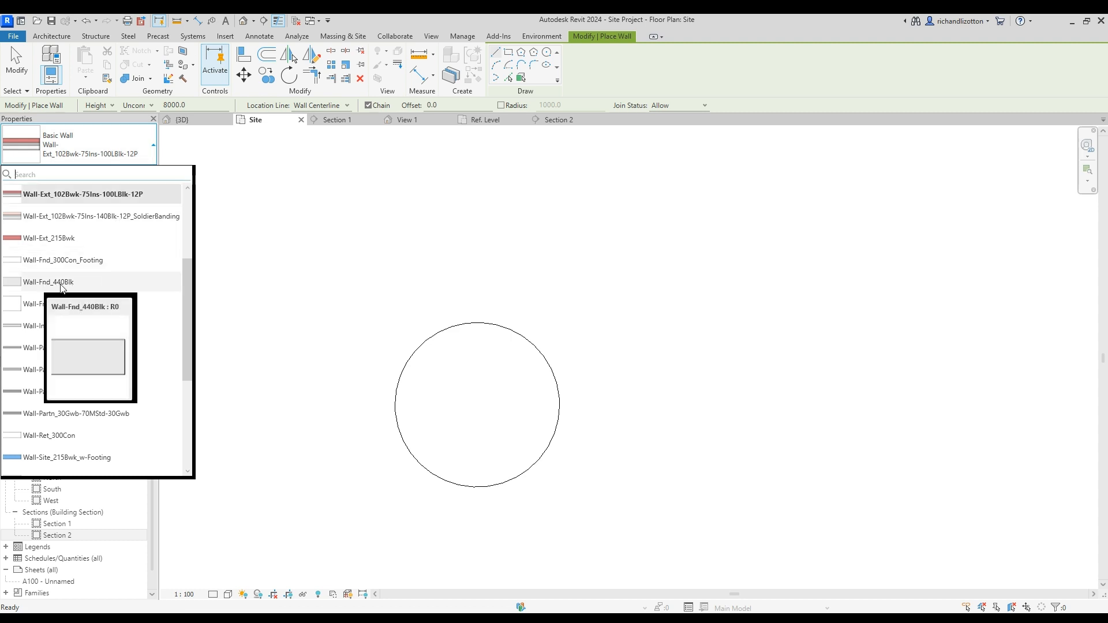
click(49, 282)
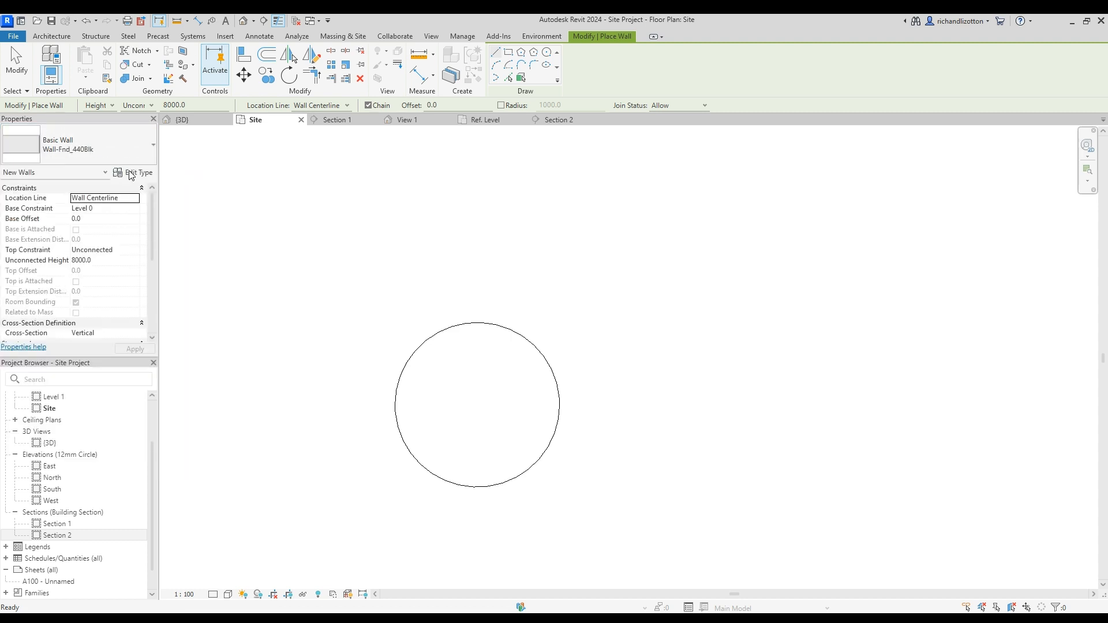
- Duplicate the wall type as a new Wall-stone_440 type
click(139, 172)
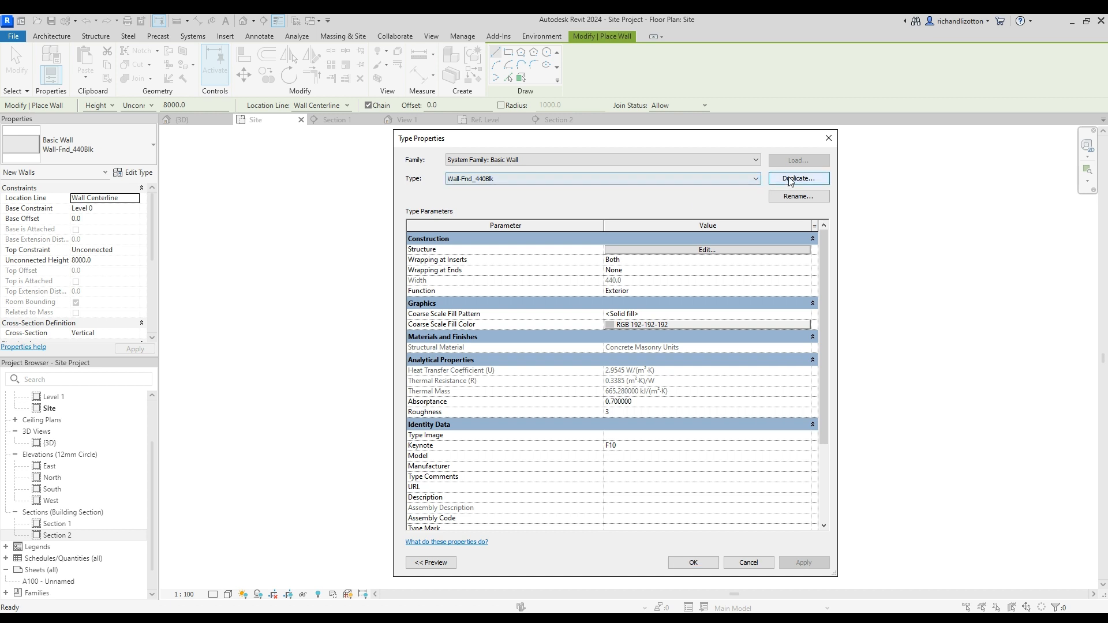
click(797, 177)
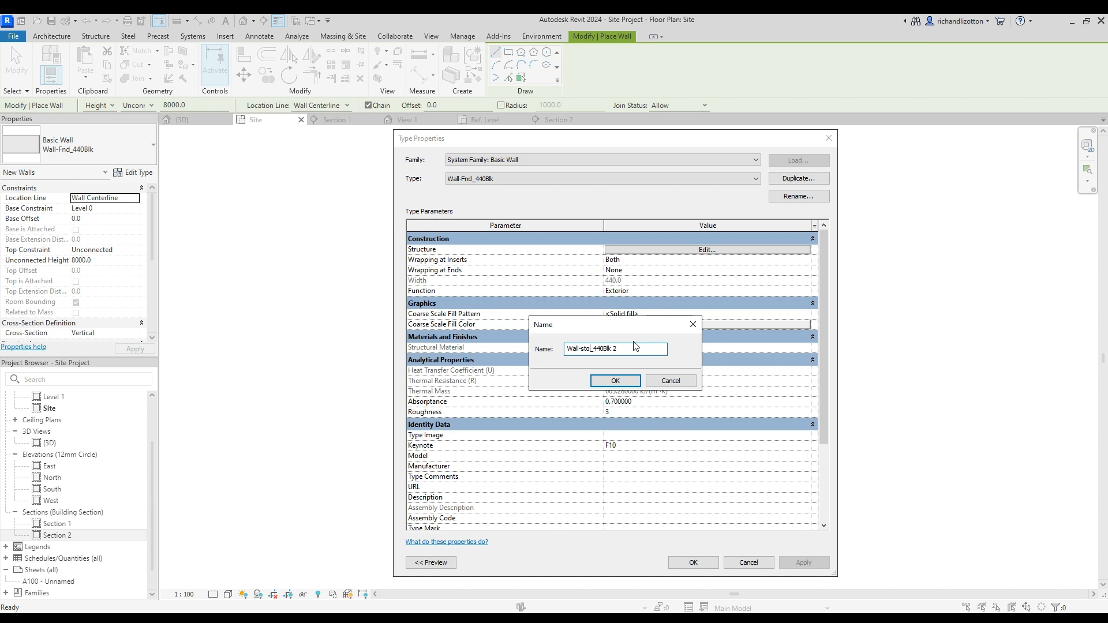
text(Wall-stone_440Blk 2)
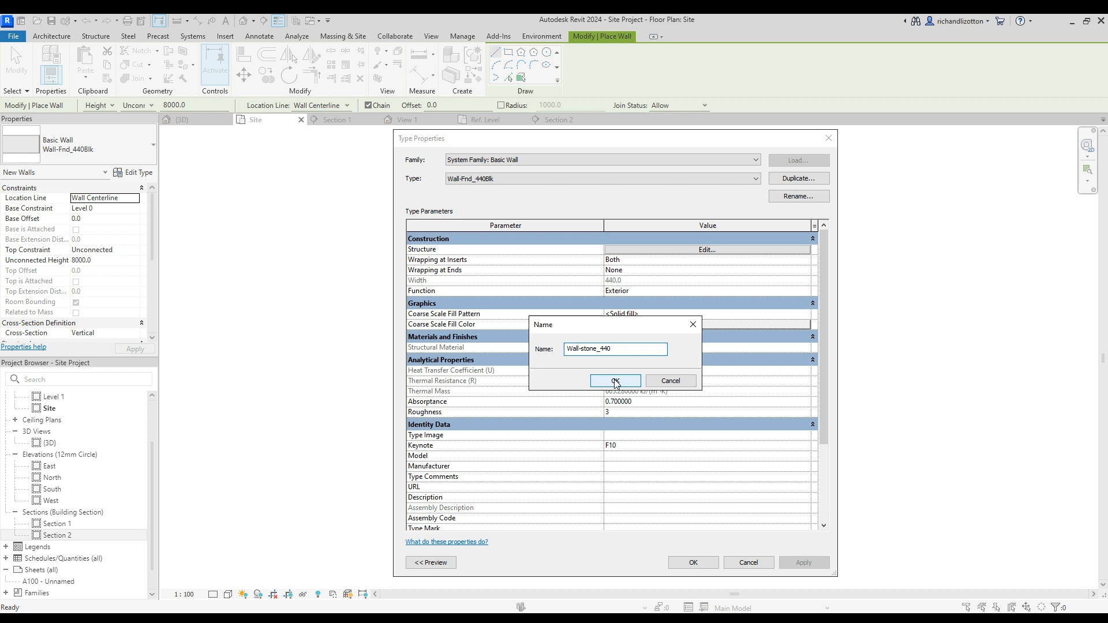
click(614, 381)
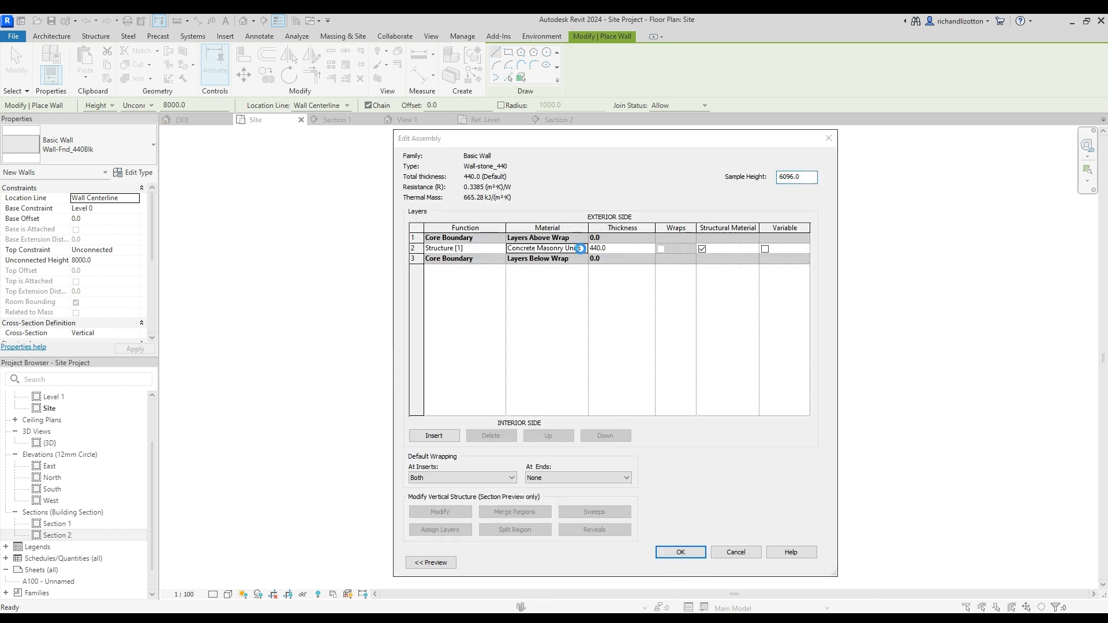
- Set the structural layer material to Granite, Cut, Rough and apply the new type
click(581, 248)
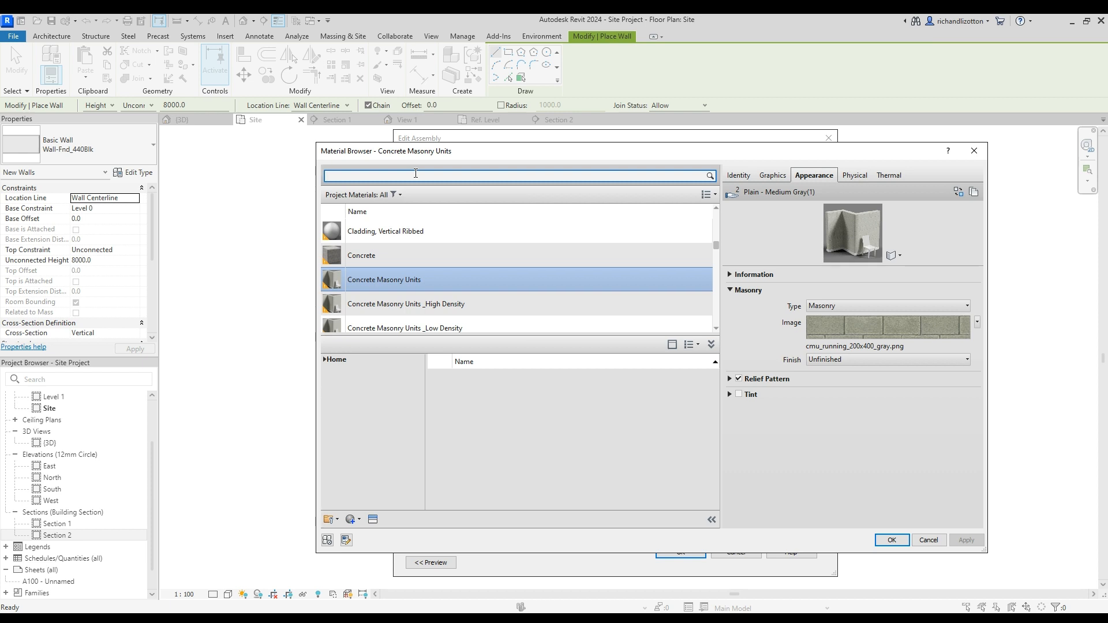
text(stone)
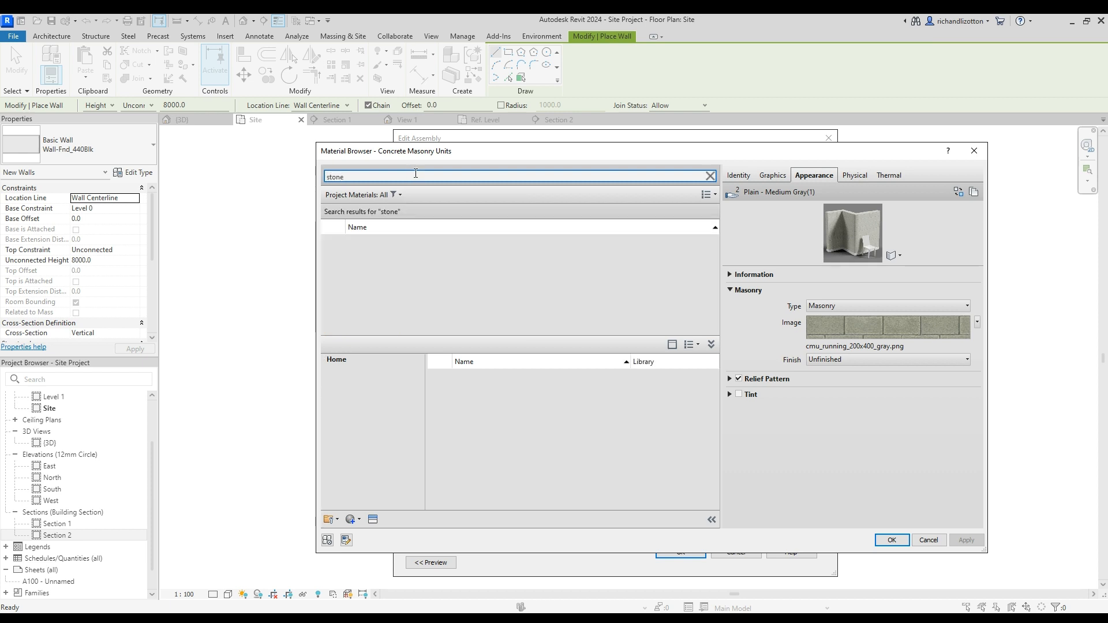
click(358, 422)
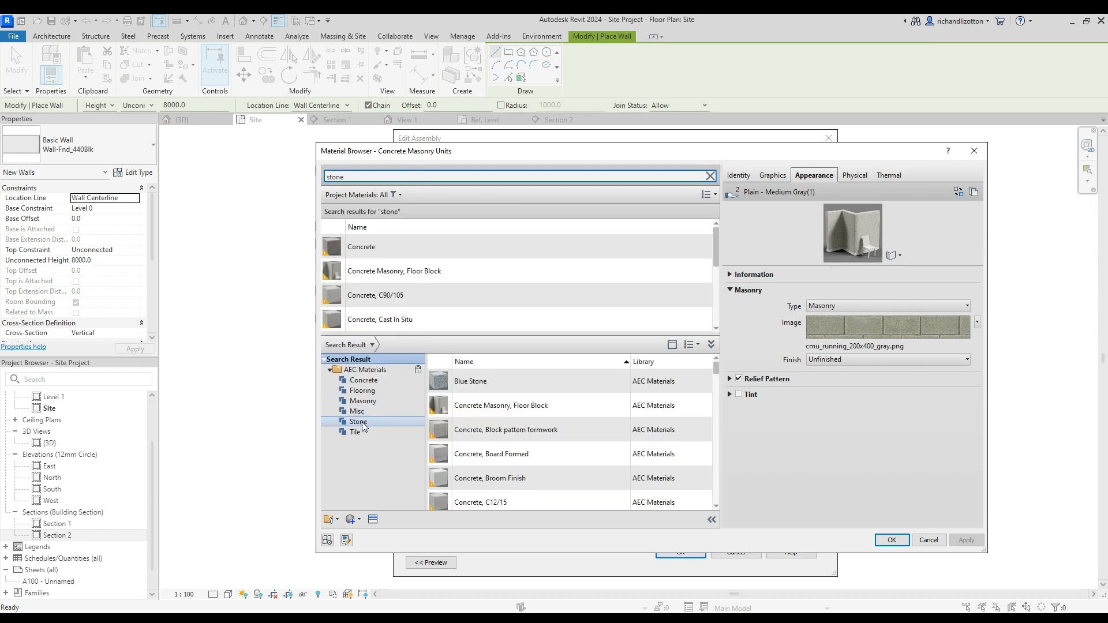
click(357, 421)
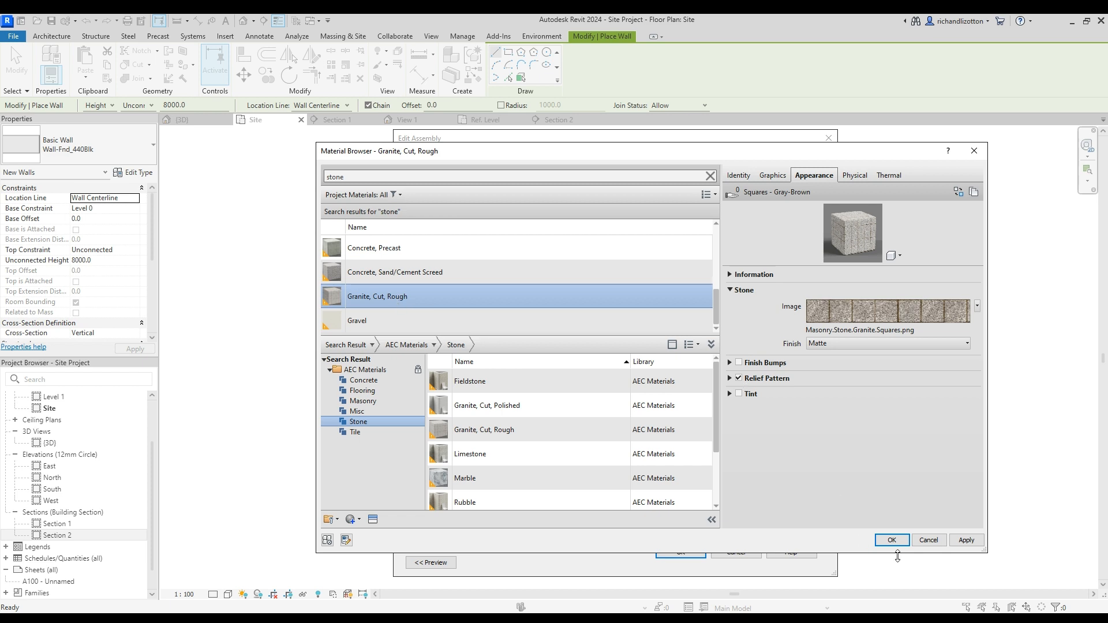
click(890, 540)
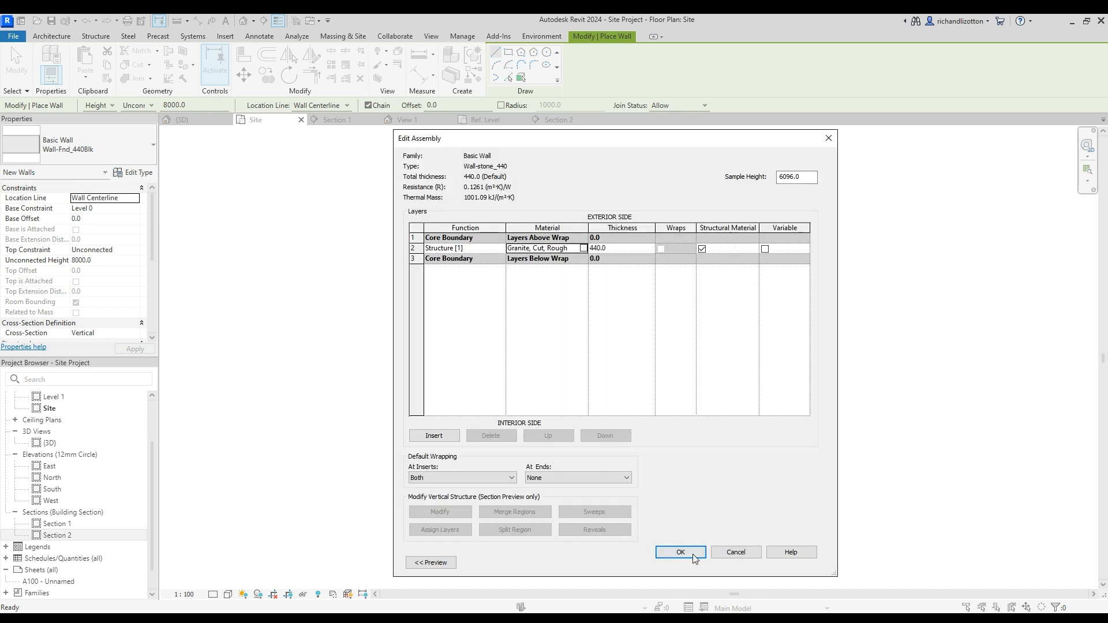
click(678, 552)
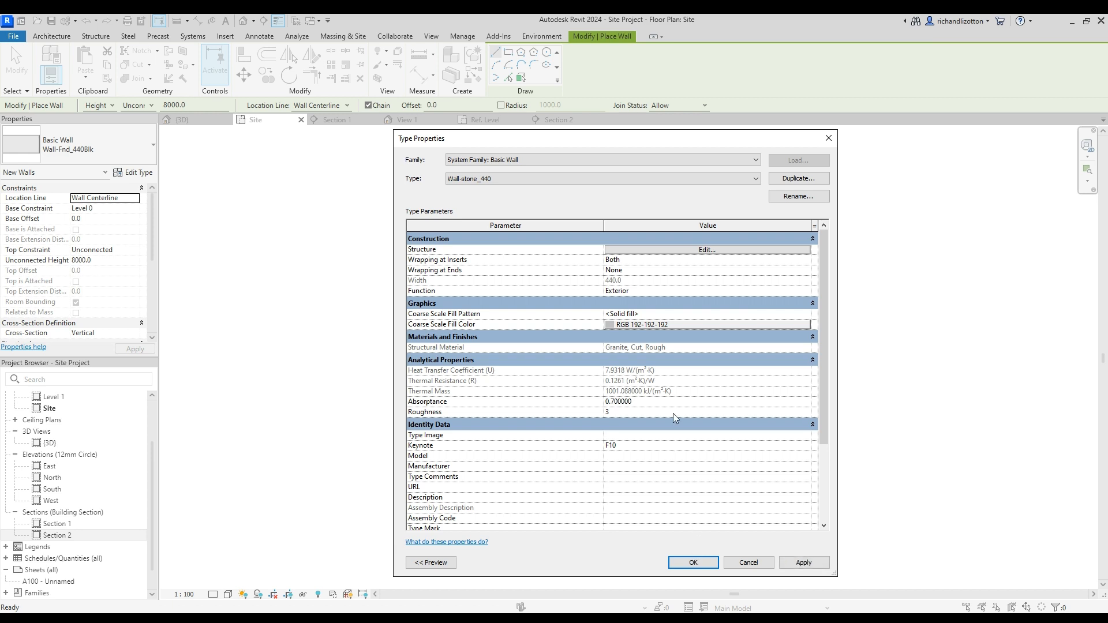
click(691, 562)
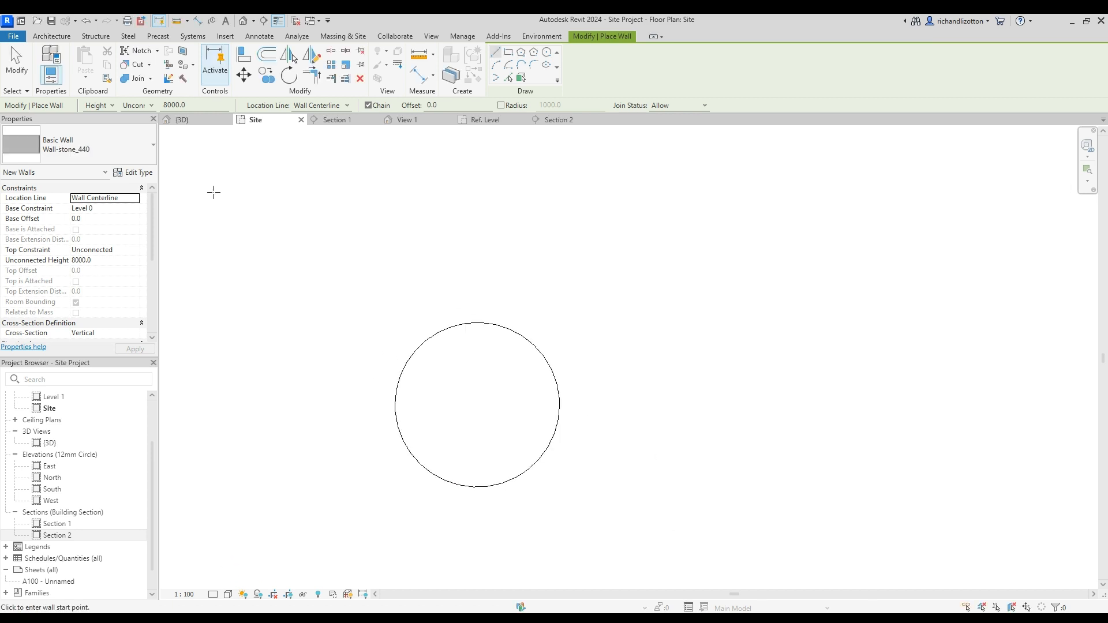
mouse_move(99, 163)
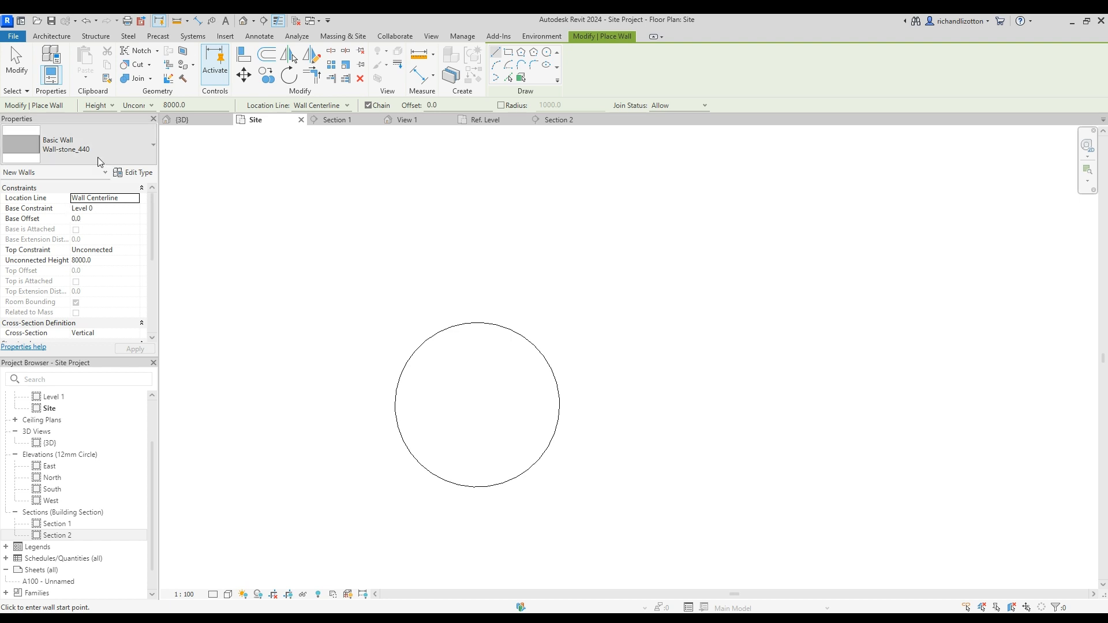
mouse_move(100, 212)
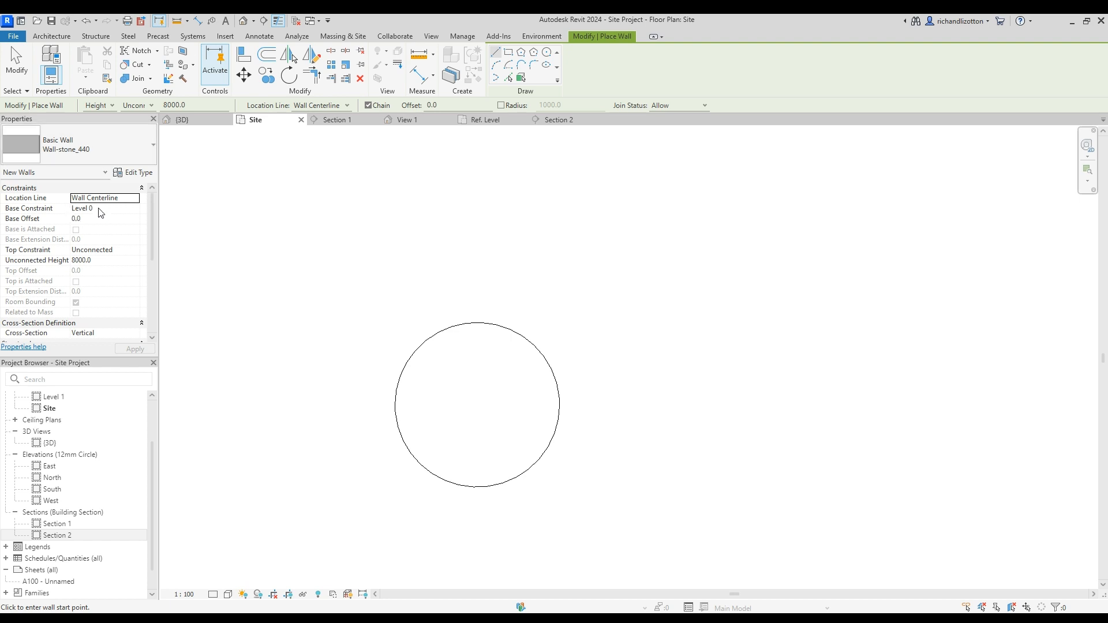
- Set the wall base to -1.Pond, top up to Level 0, with a 750 top offset
click(105, 208)
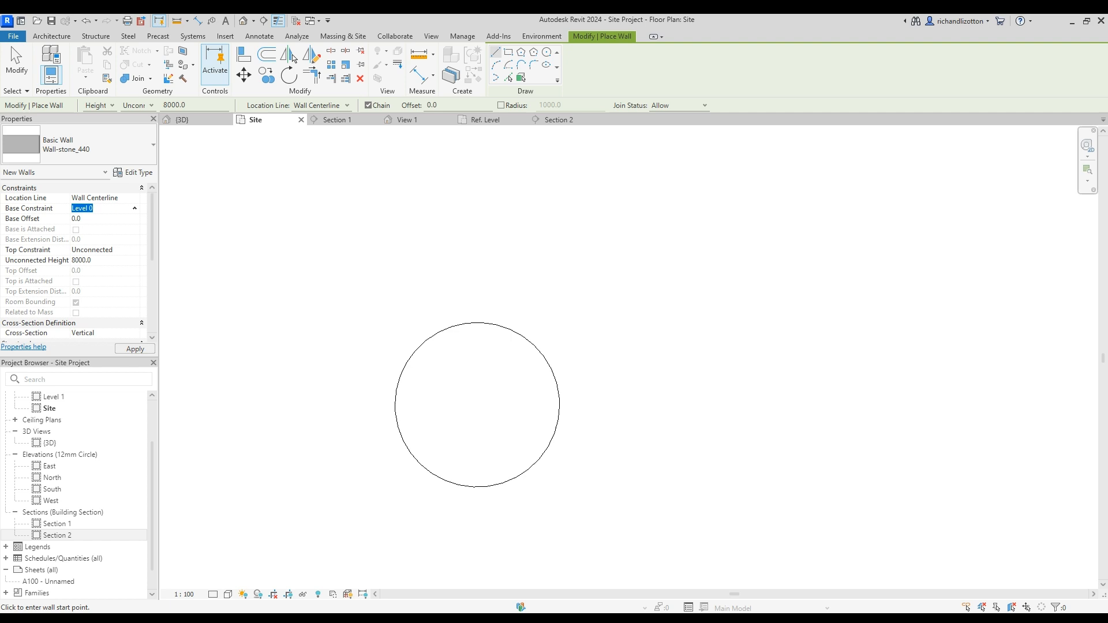
click(106, 208)
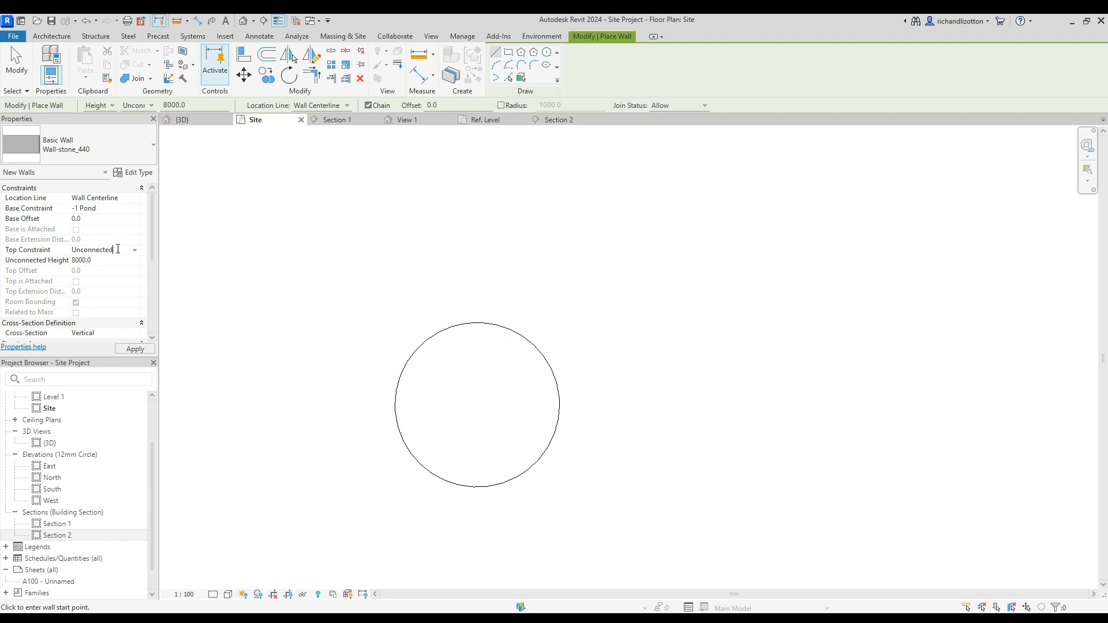
click(92, 249)
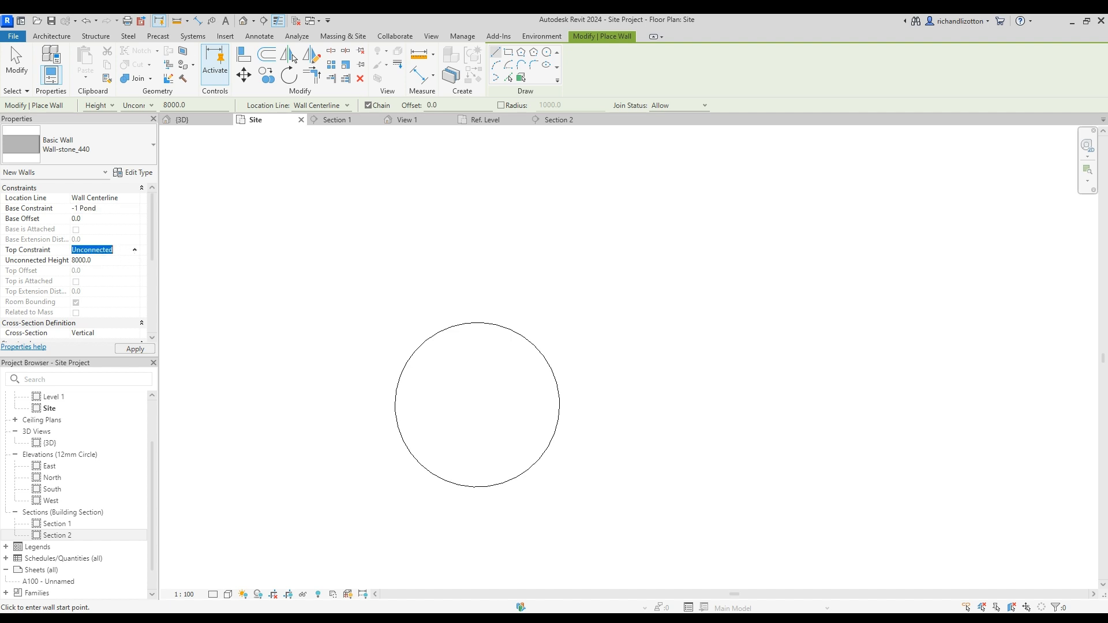
click(99, 250)
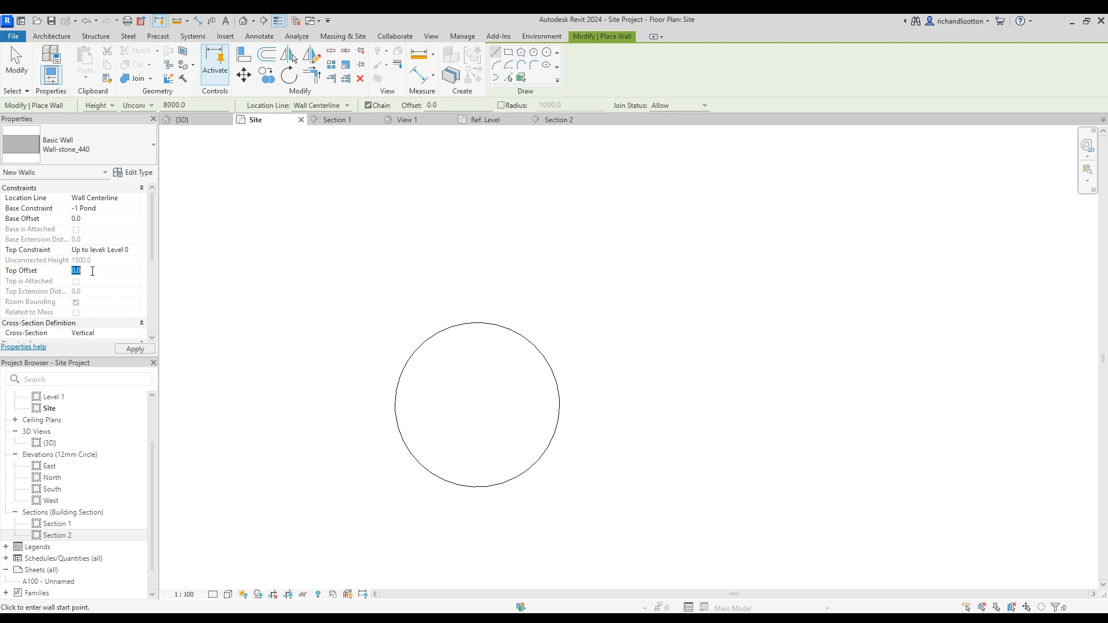
text(750)
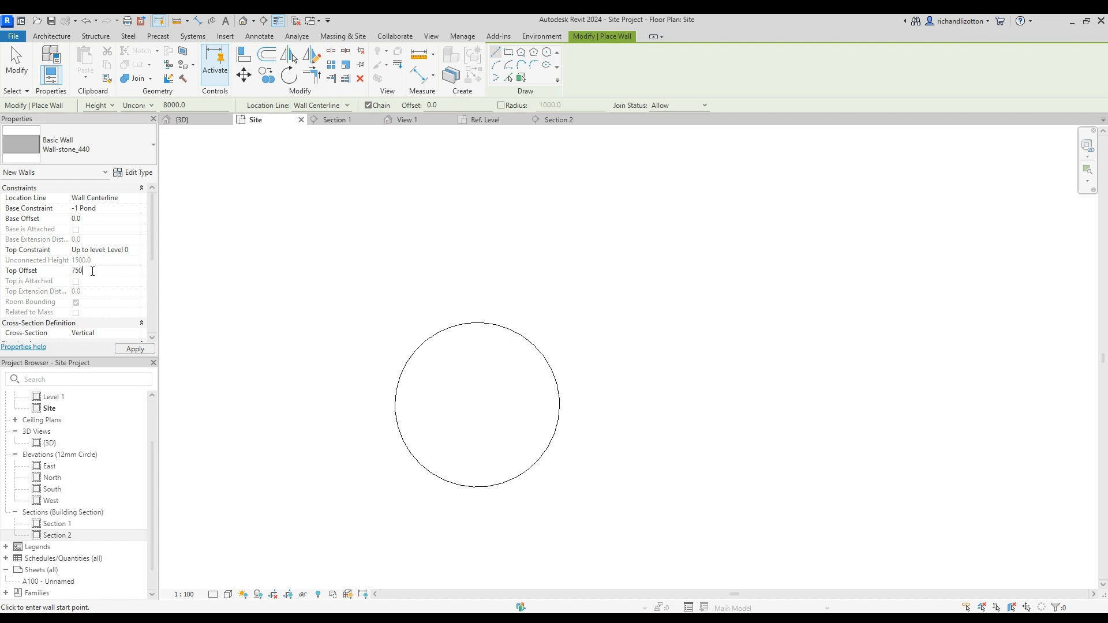
mouse_move(136, 266)
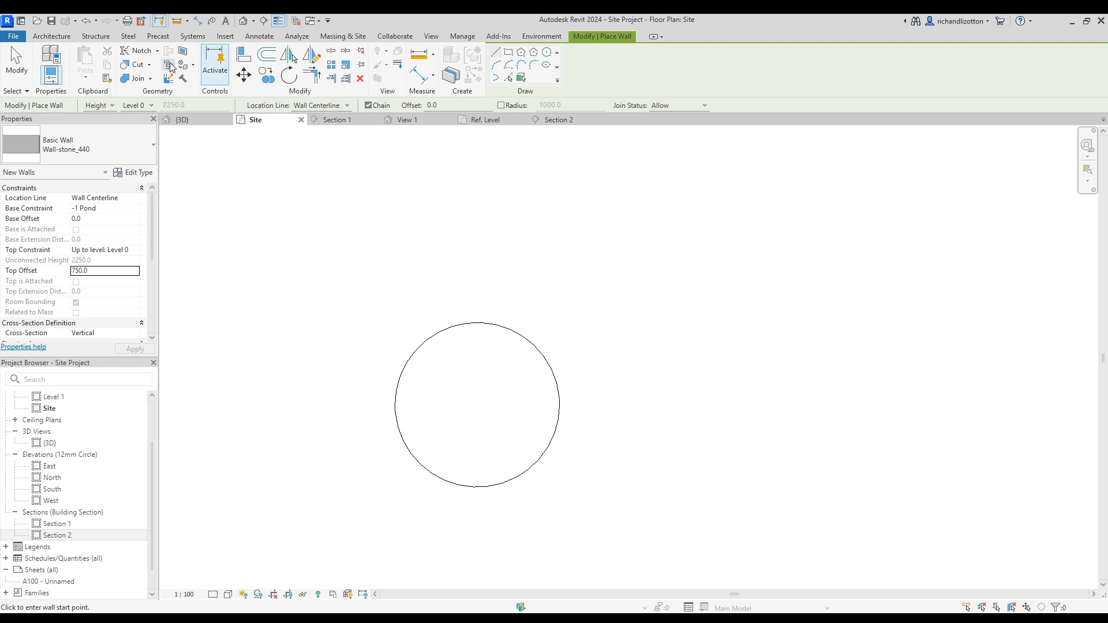
mouse_move(508, 428)
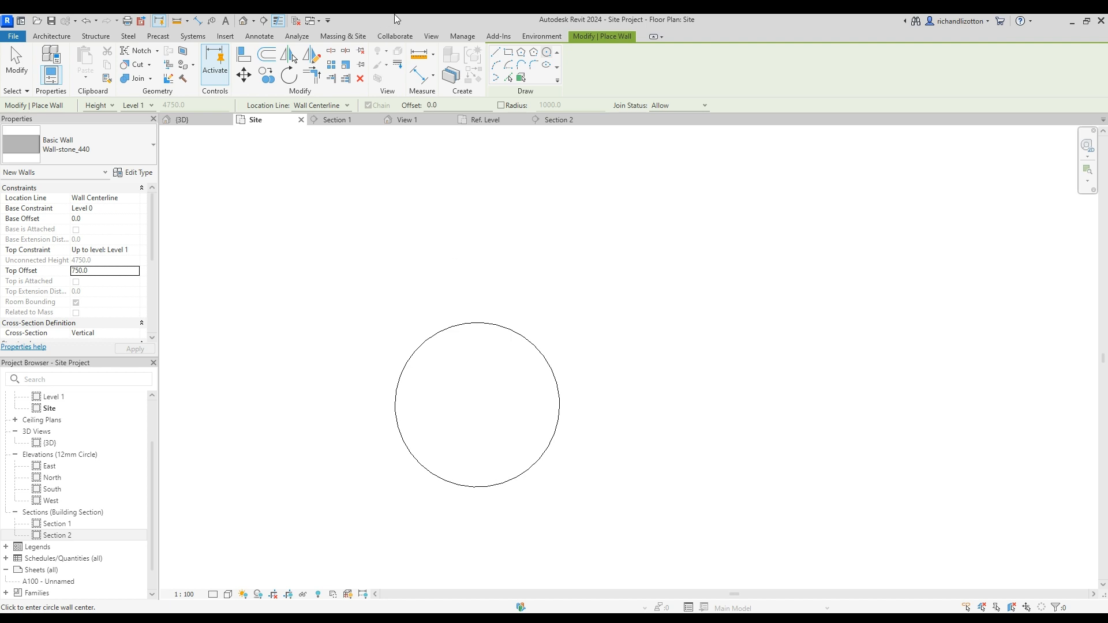
mouse_move(474, 39)
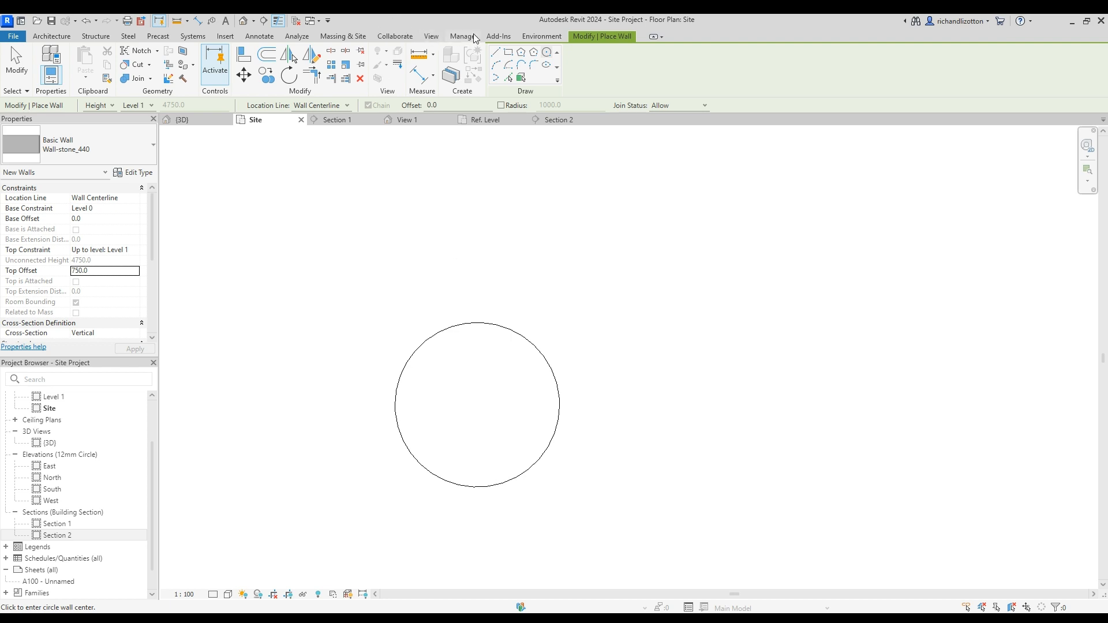
mouse_move(300, 39)
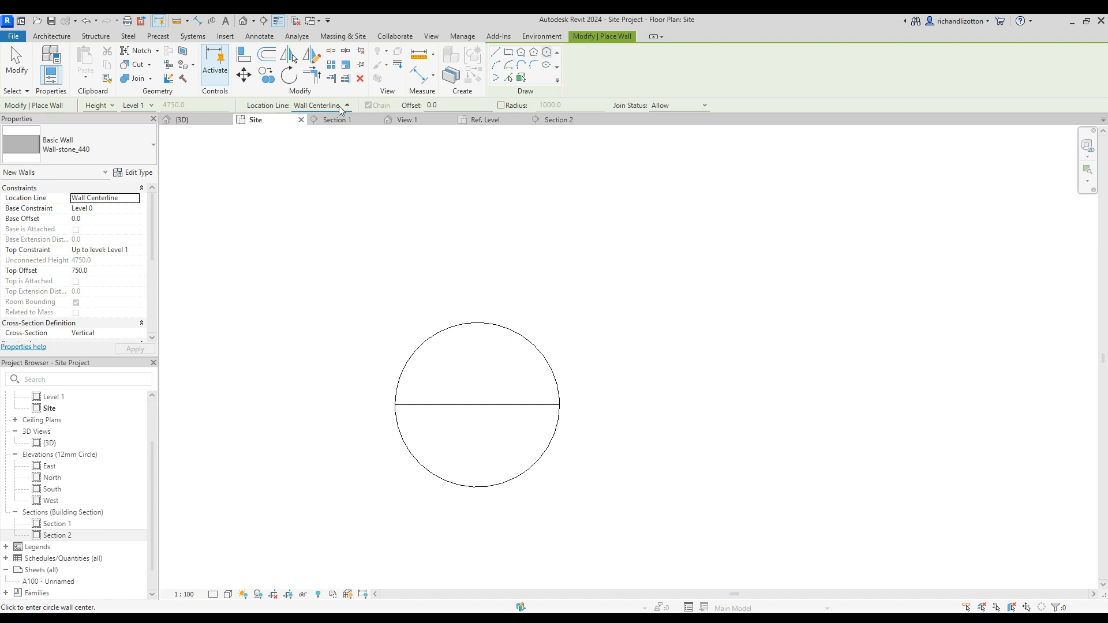
- Draw a smaller concentric circle inside the existing circle
click(318, 105)
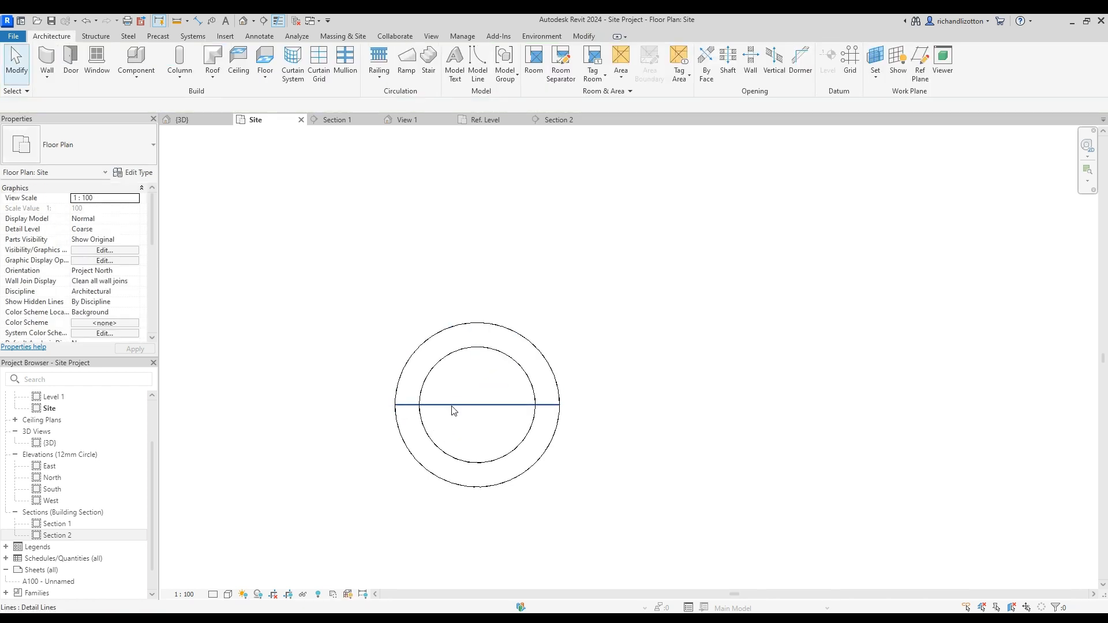
- In 3D, select the circular stone walls and set their base level to -1.Pond
click(483, 416)
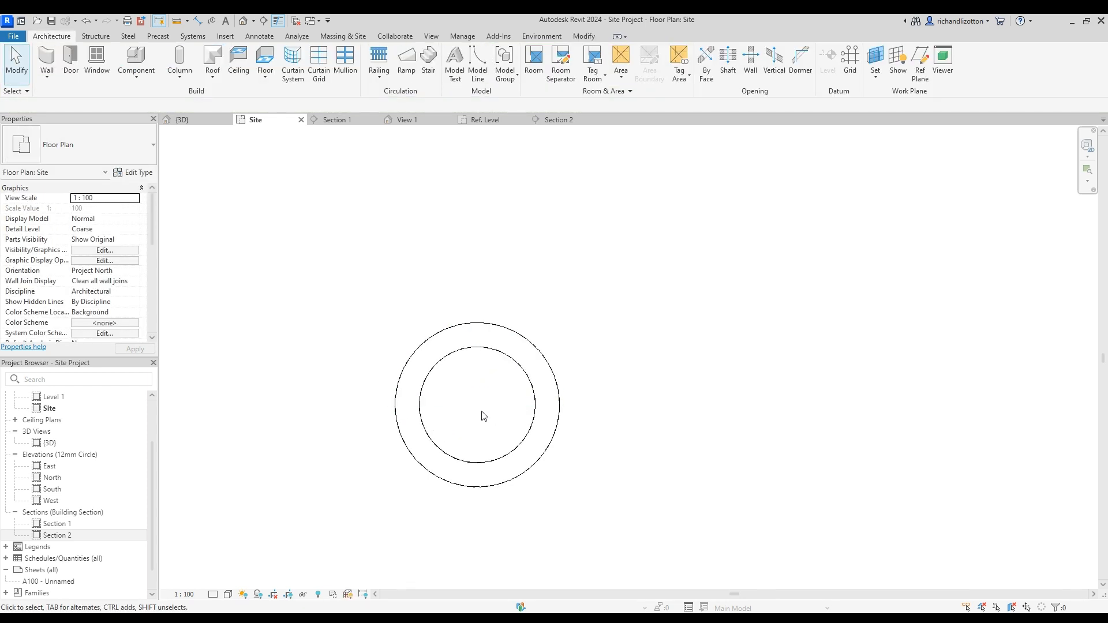
click(181, 118)
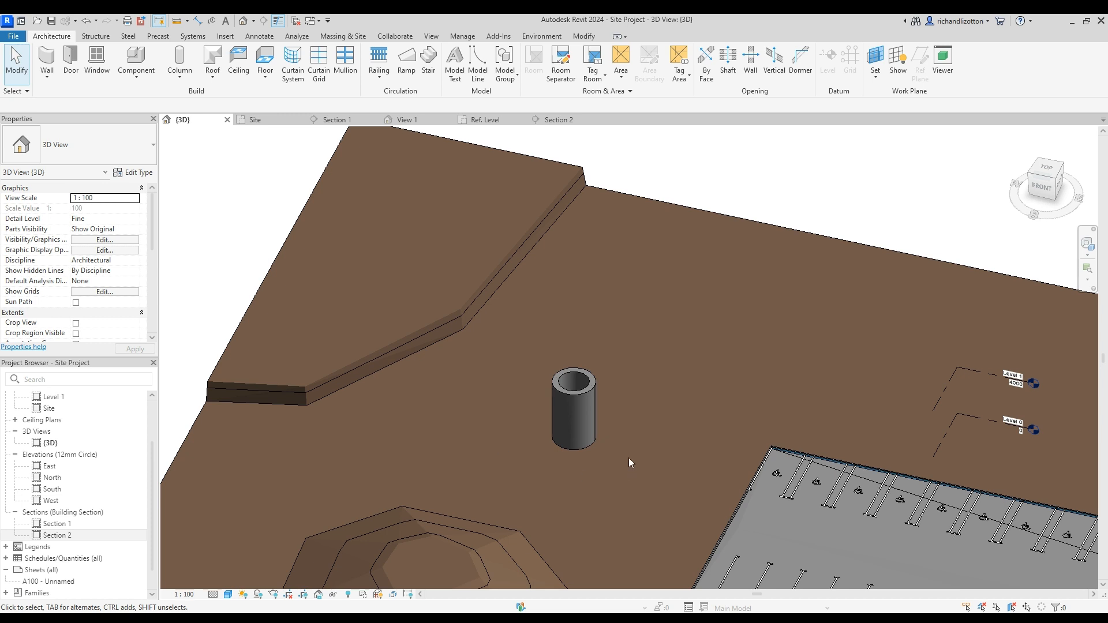
click(573, 409)
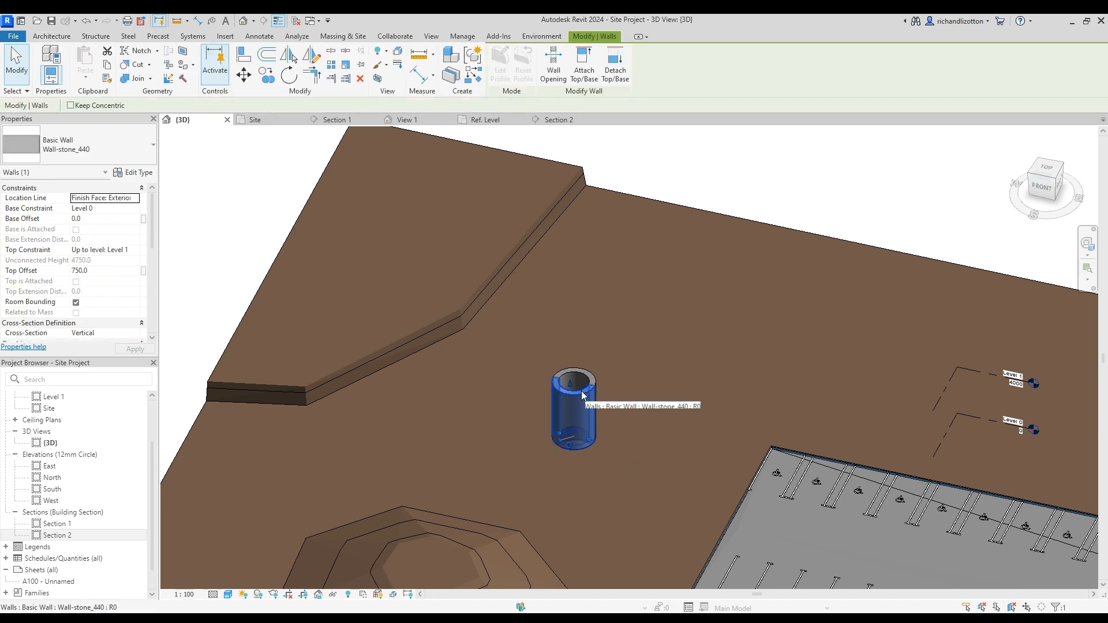
mouse_move(595, 376)
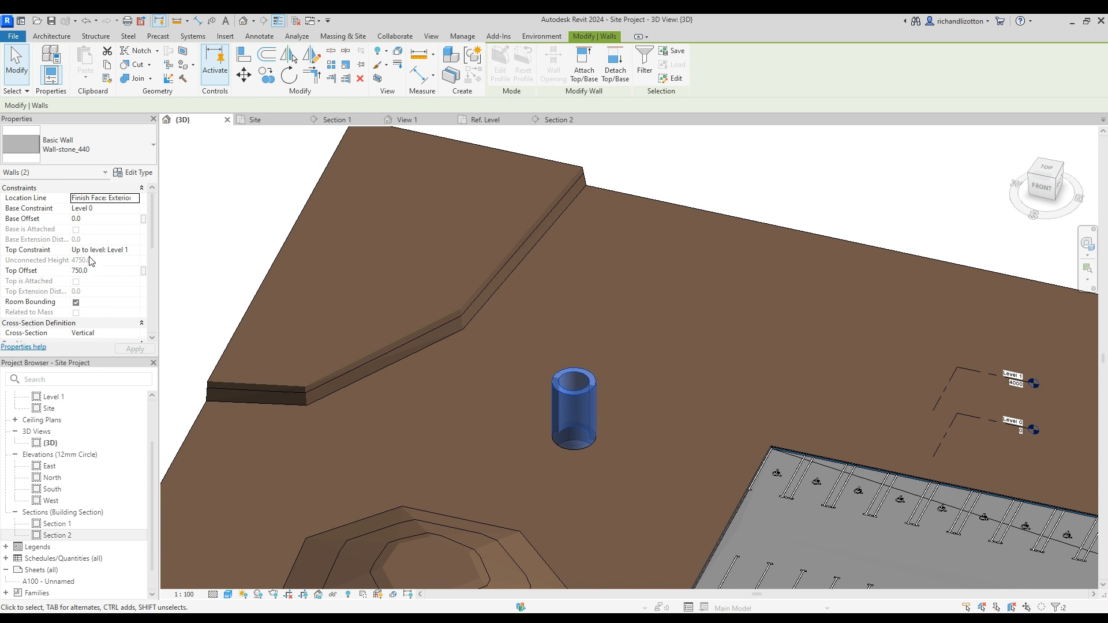
click(100, 250)
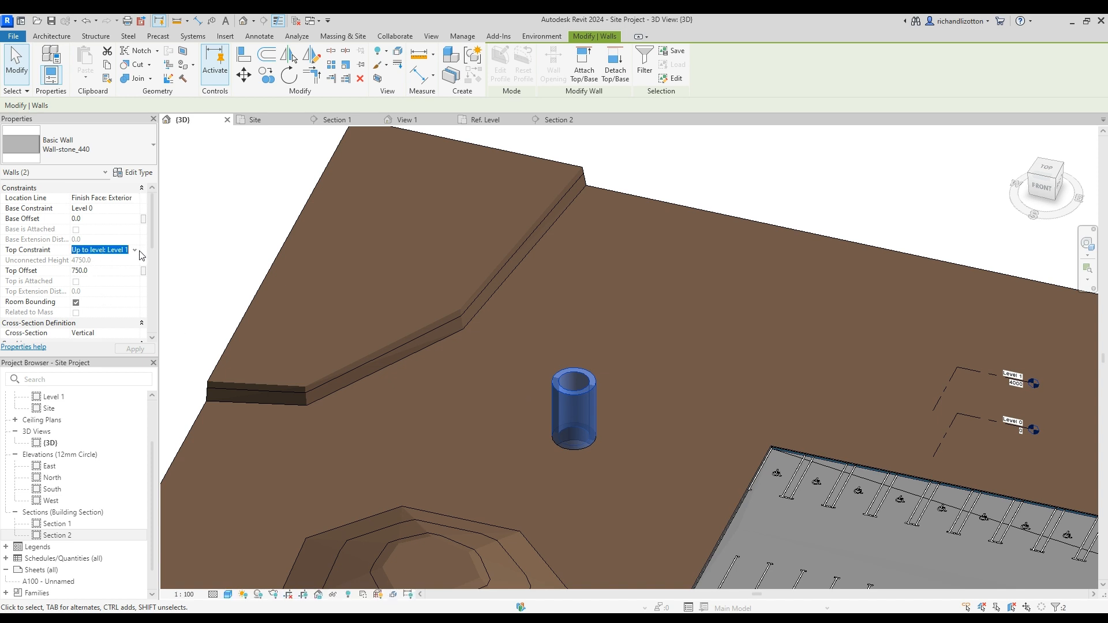
click(99, 208)
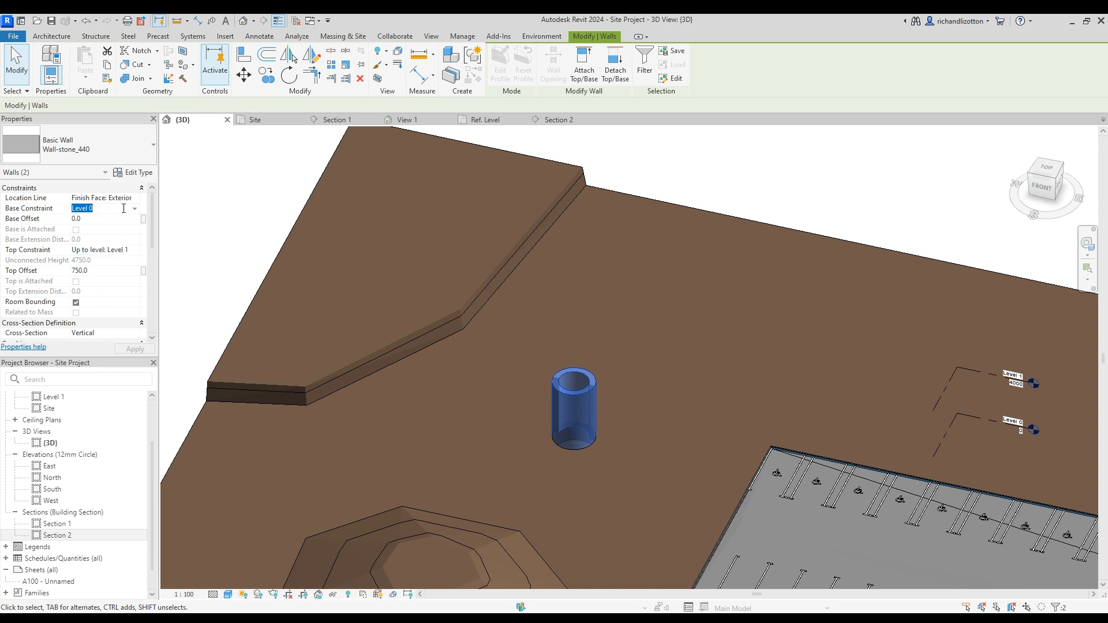
click(105, 208)
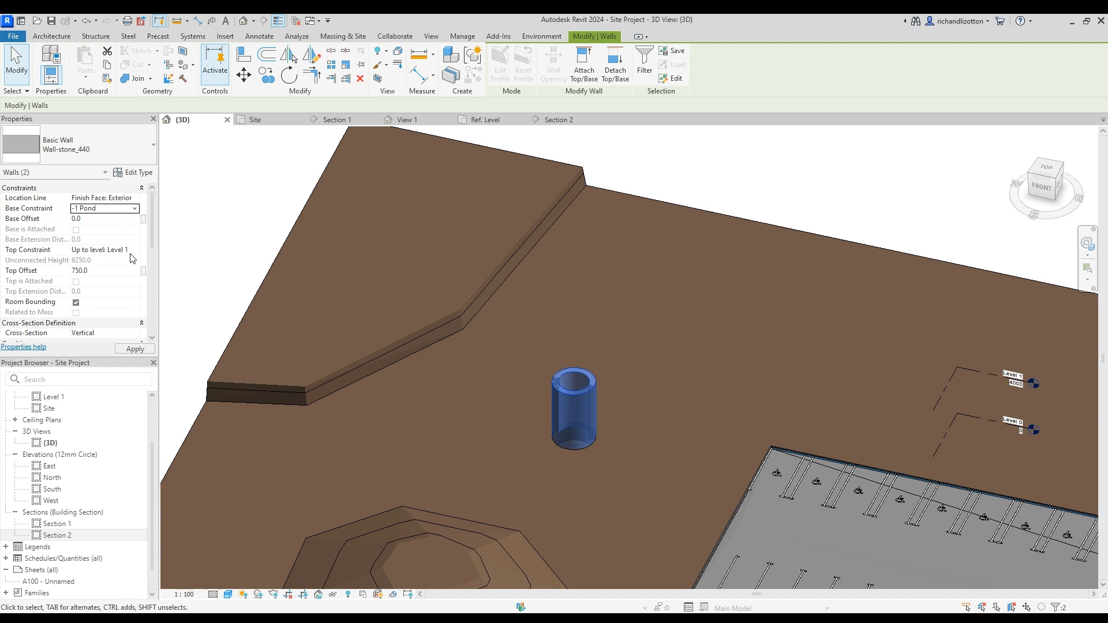
click(104, 249)
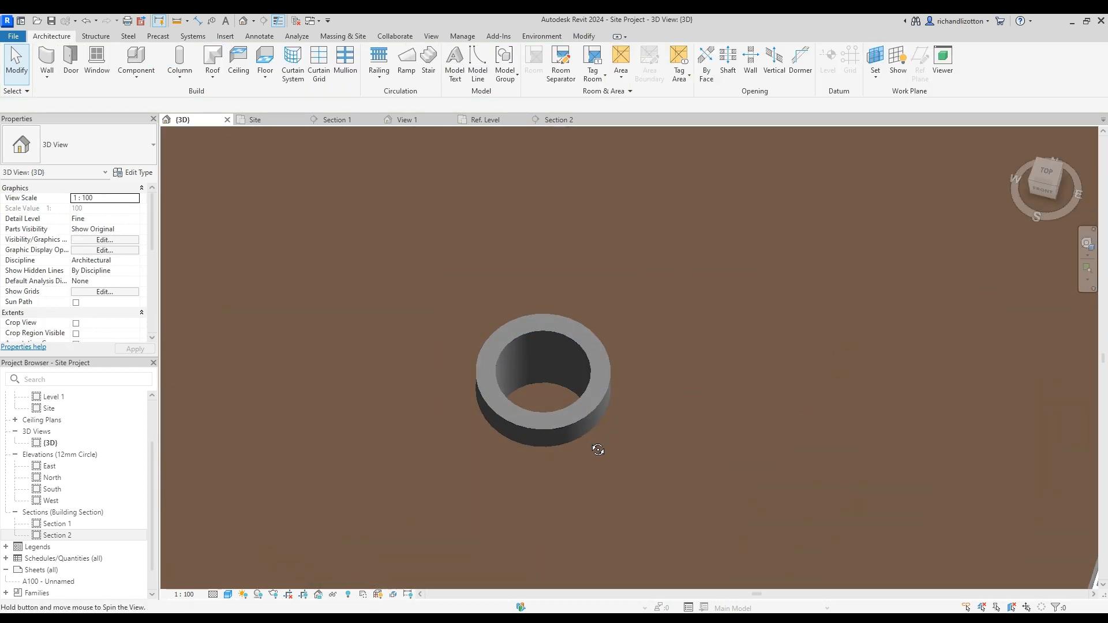
- View the wall ring from above, then return to the Site plan
drag(599, 450, 564, 417)
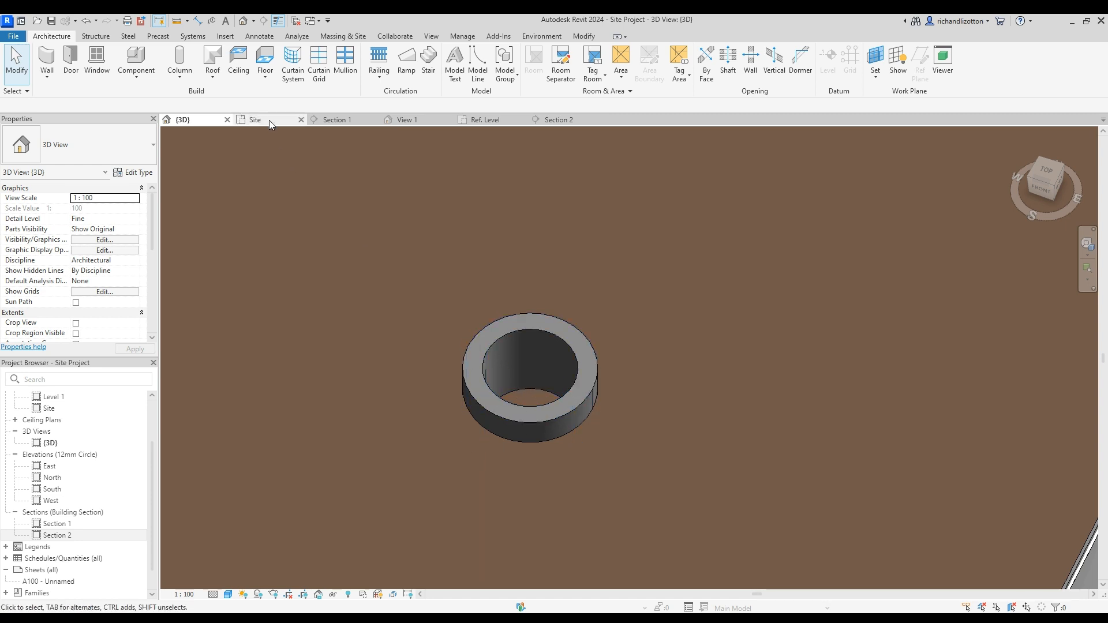
click(254, 118)
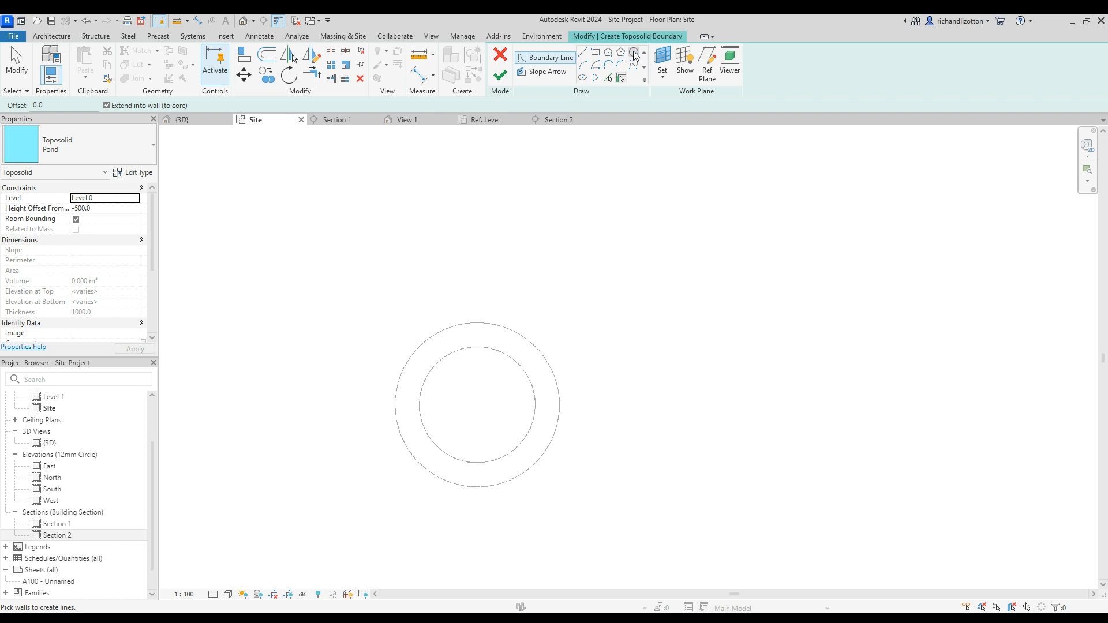
- Sketch the circular pond boundary along the inner wall and set its height offset to 0
click(634, 52)
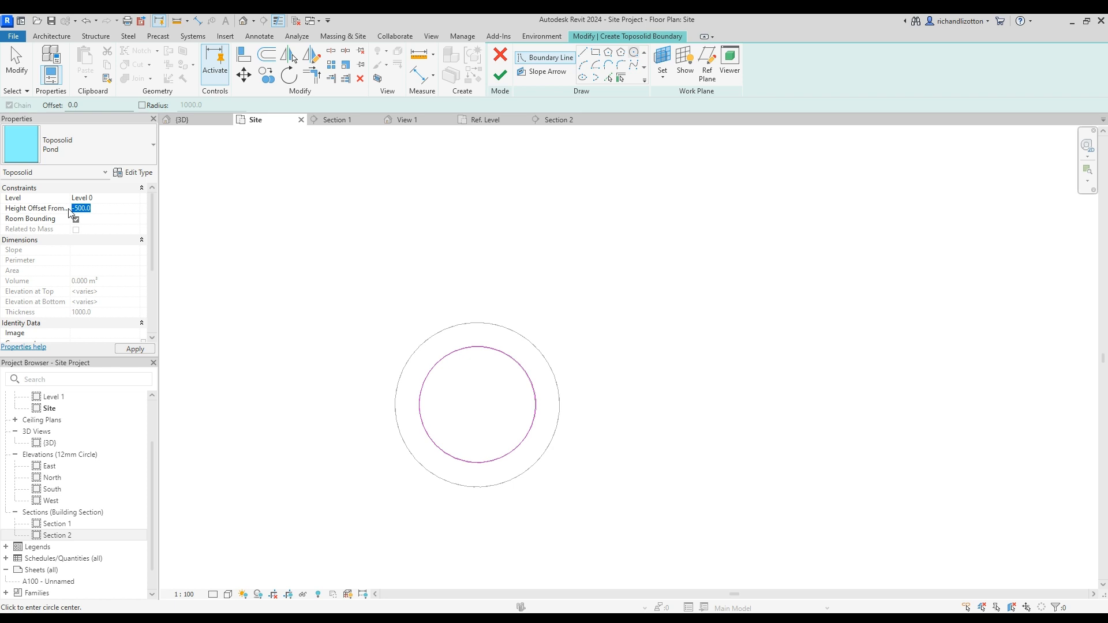
click(139, 172)
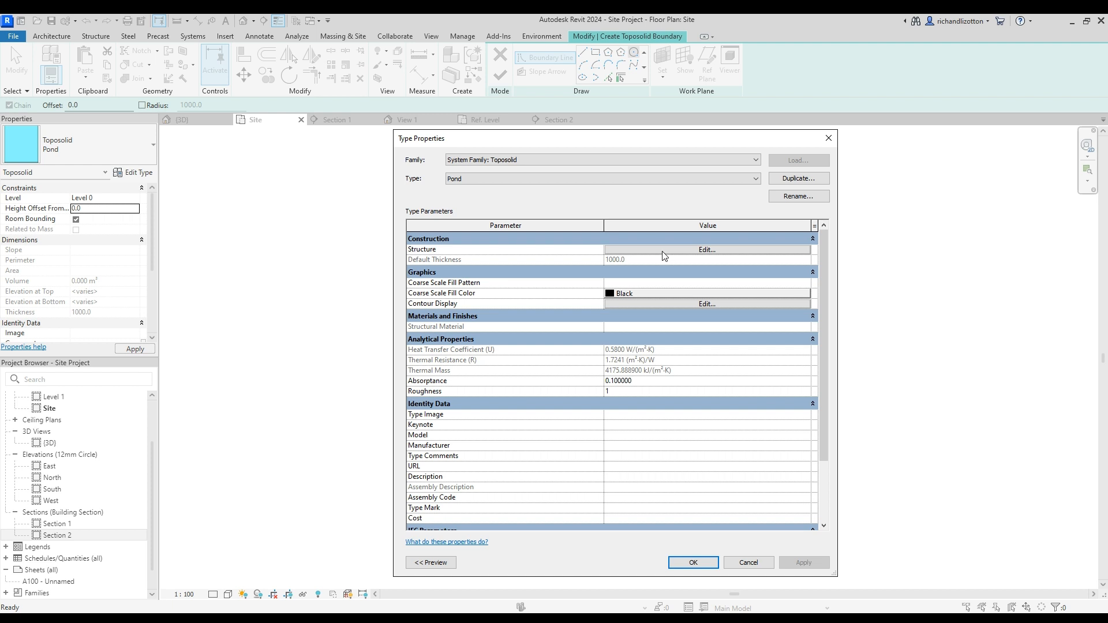
- Confirm the Pond type's Water layer structure and finish the pond toposolid
click(704, 250)
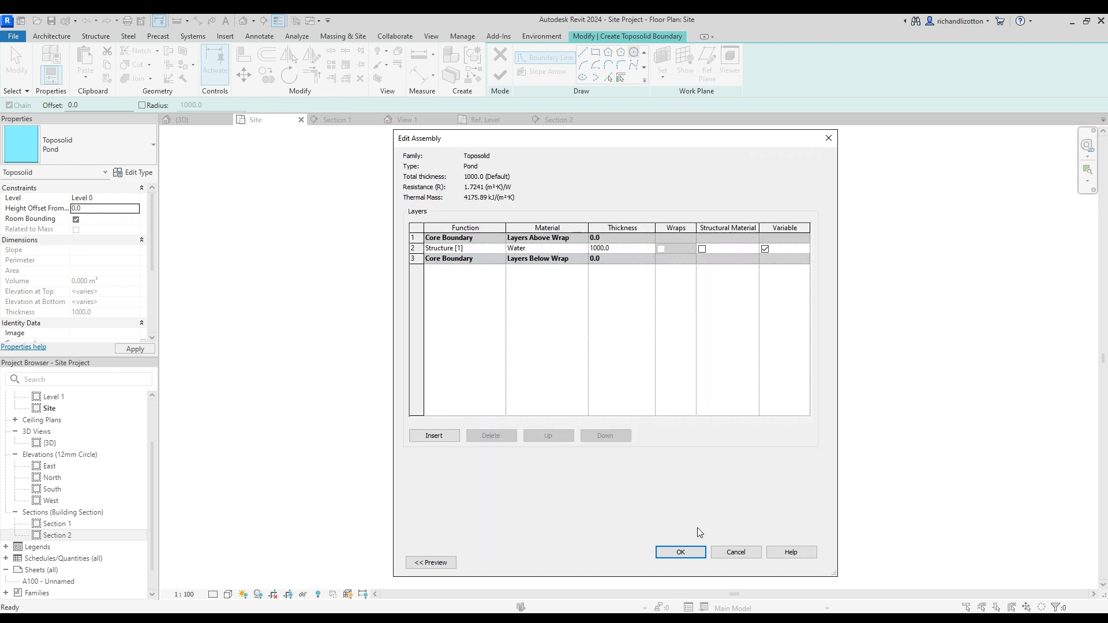
click(678, 551)
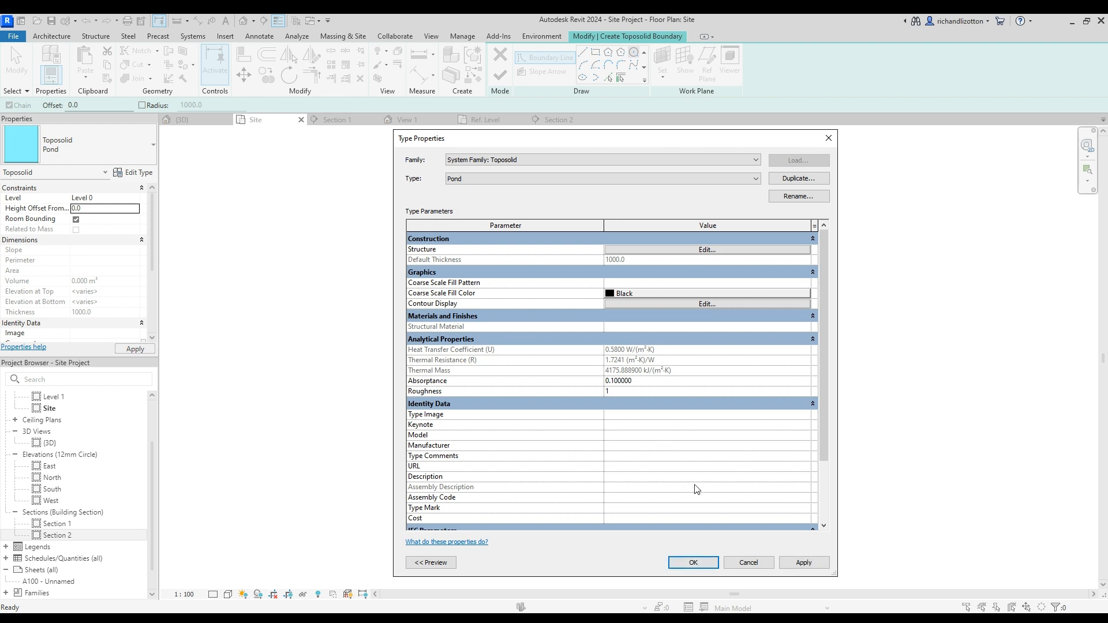
click(691, 562)
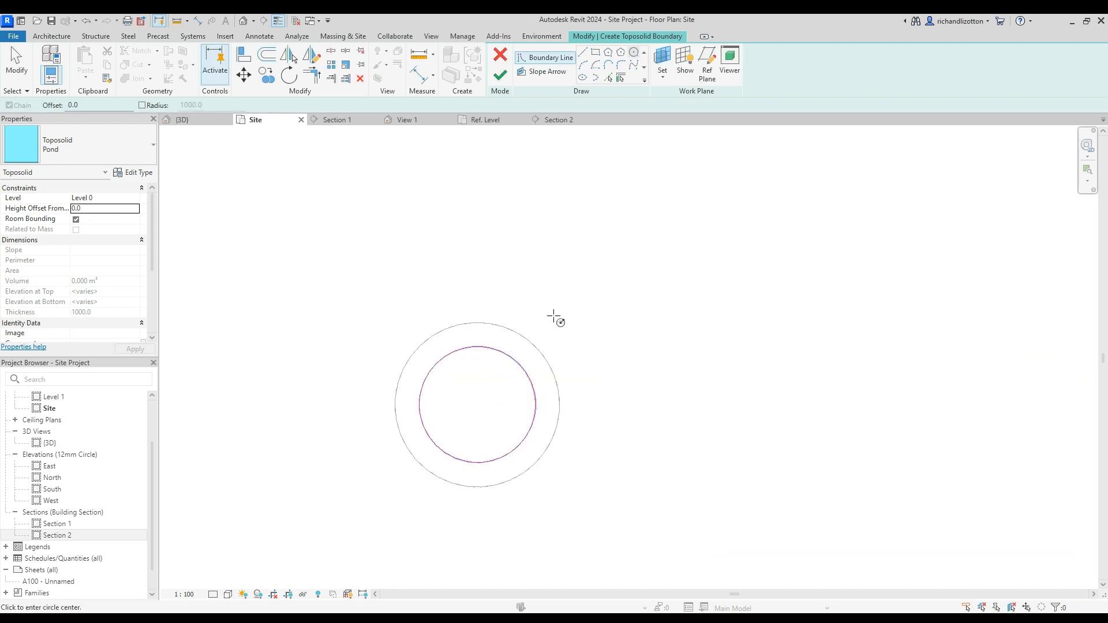
click(500, 75)
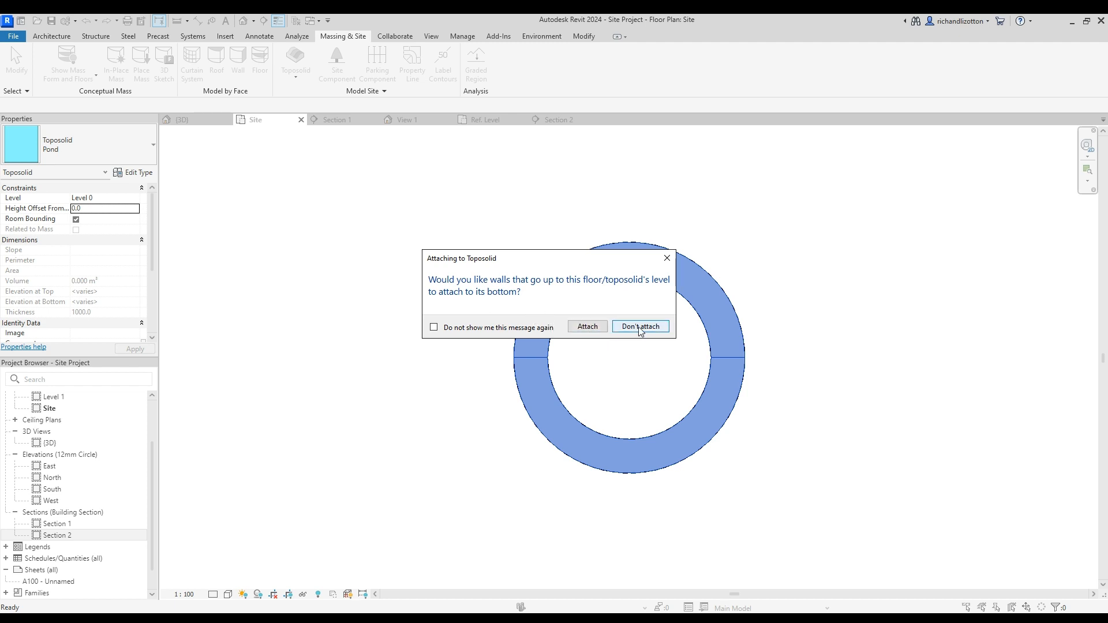
- Choose Don't attach for the walls and view the finished pond in 3D
click(639, 327)
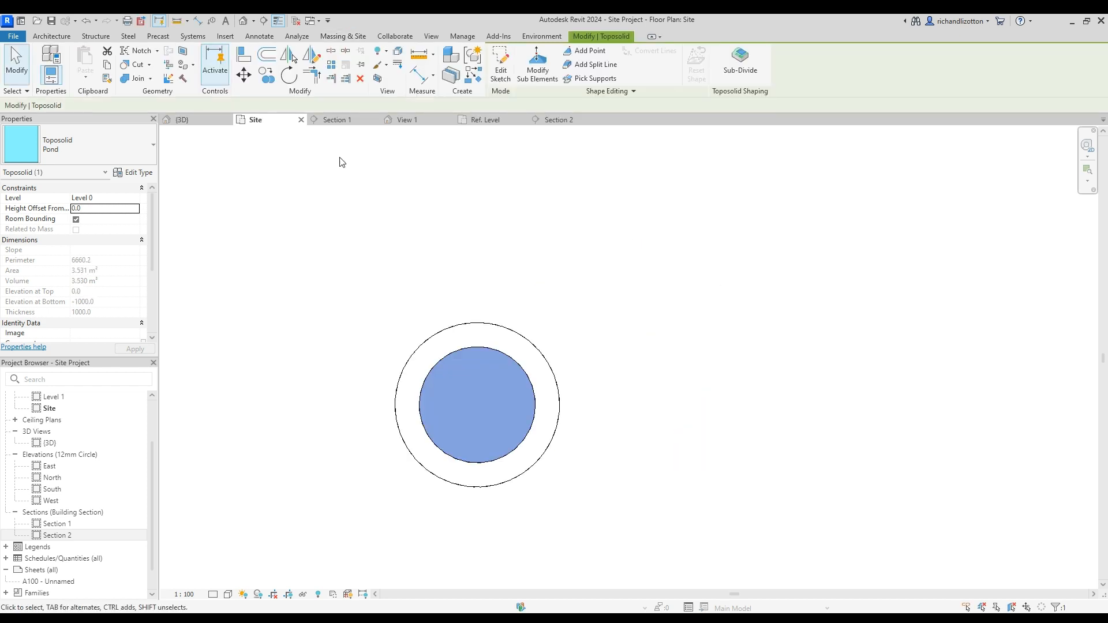
click(181, 119)
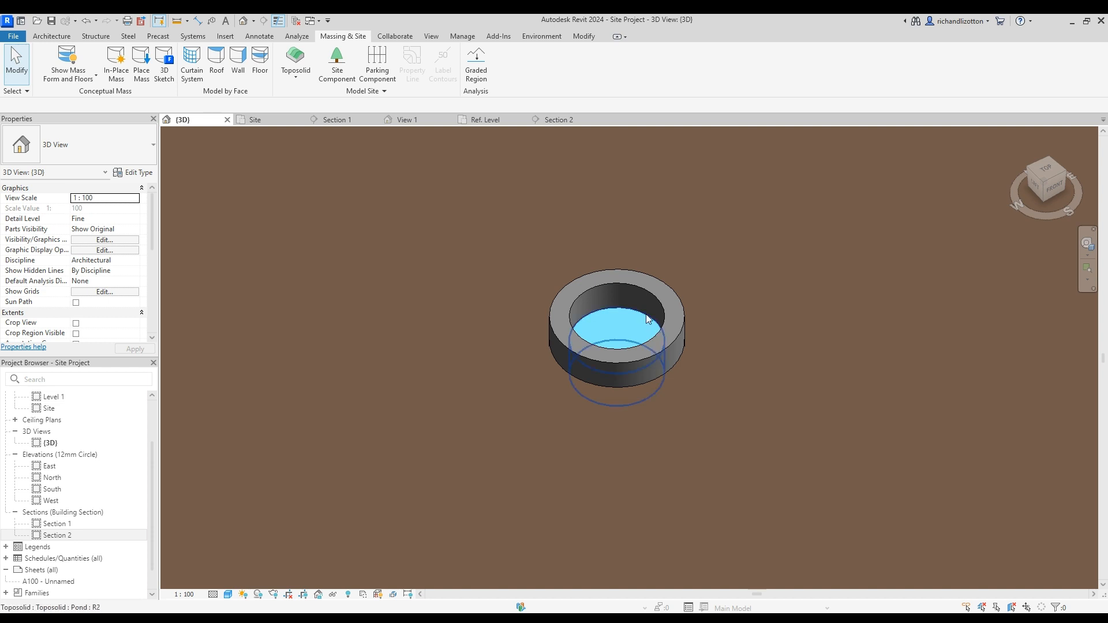
- Give the pond toposolid a Height Offset From Level of -500.0 below Level 0
click(648, 319)
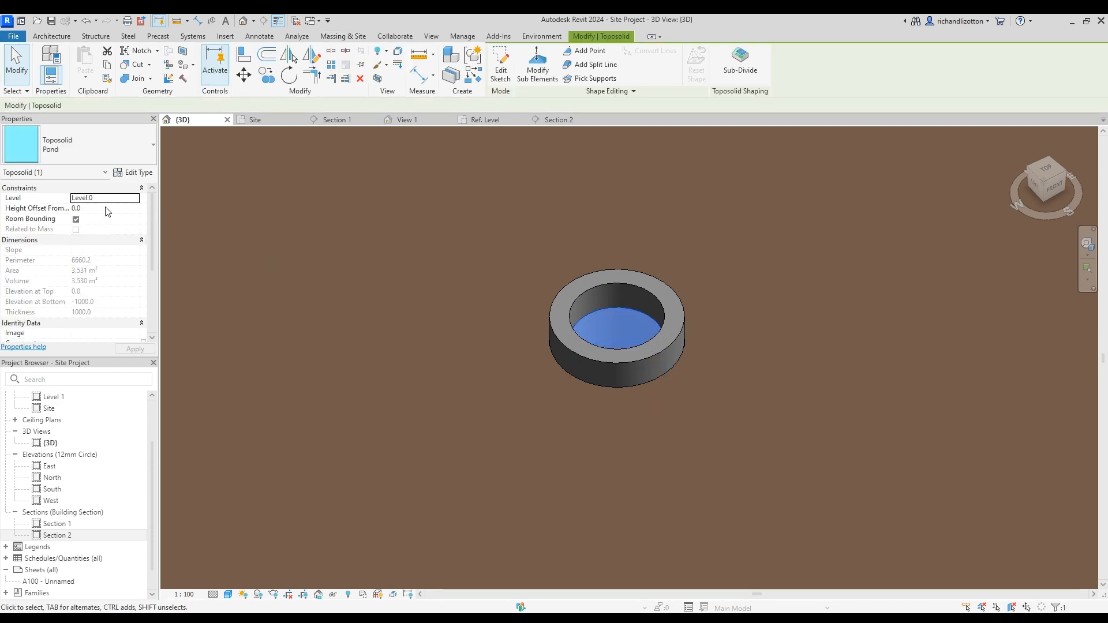
click(105, 208)
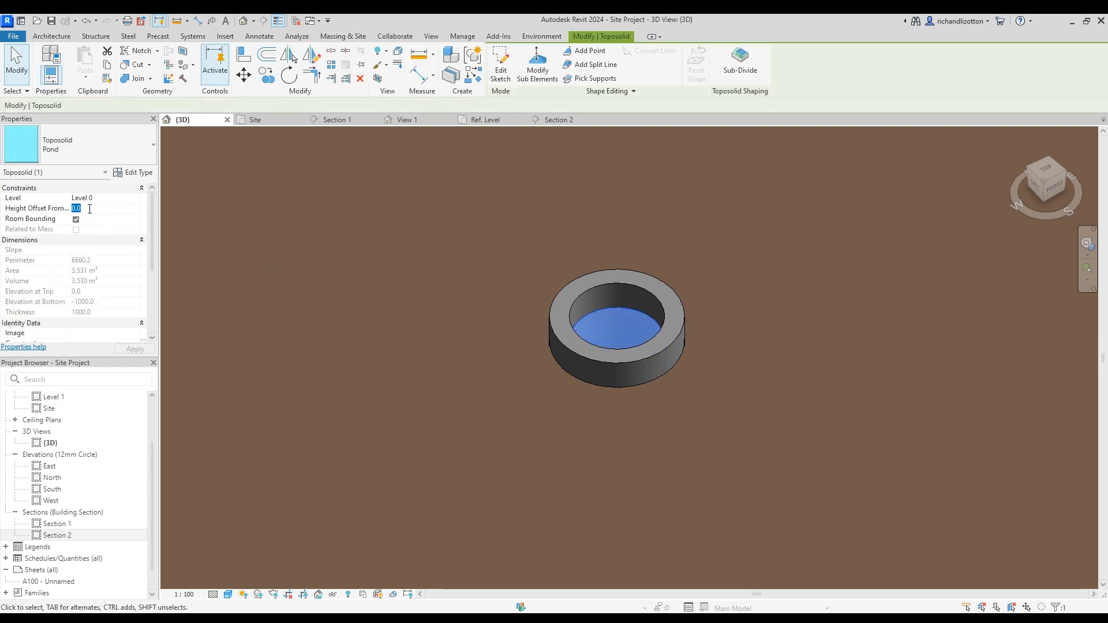
text(-500.0)
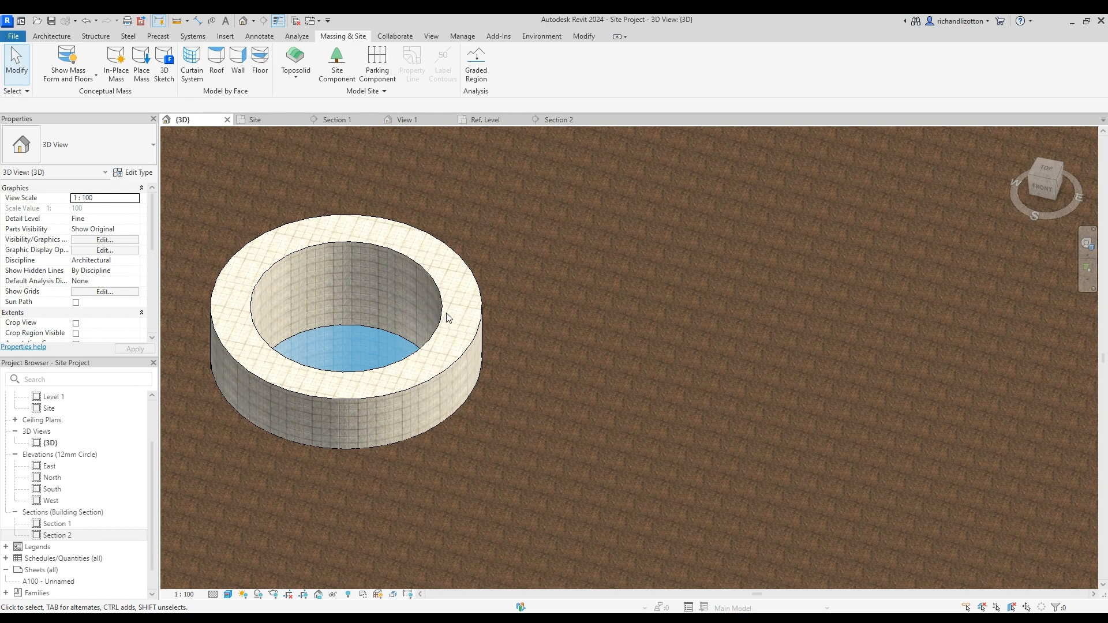
mouse_move(423, 449)
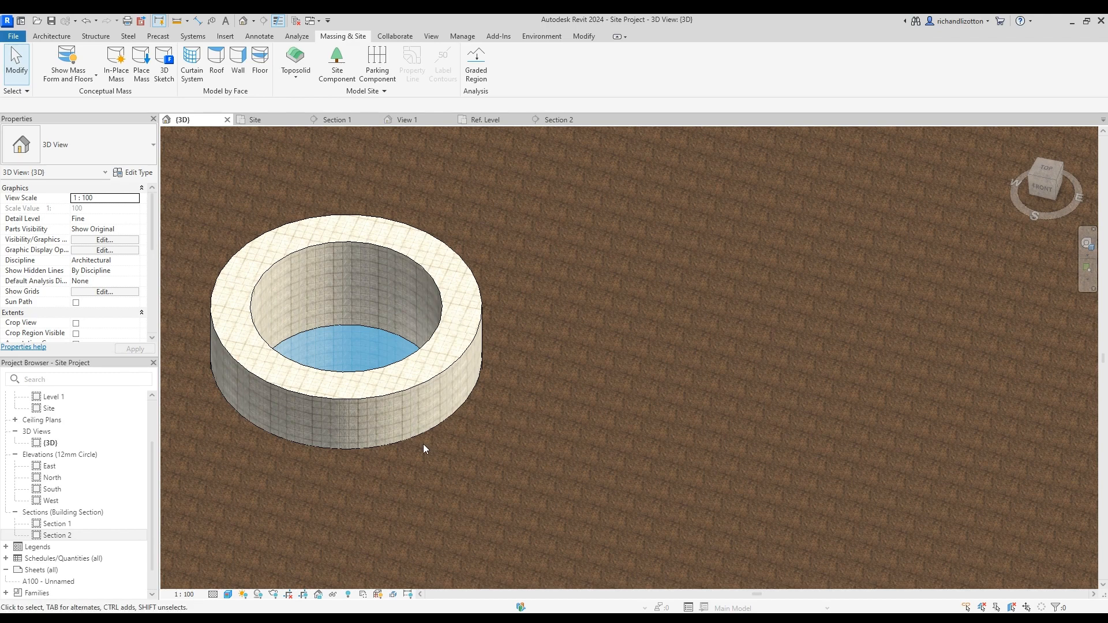